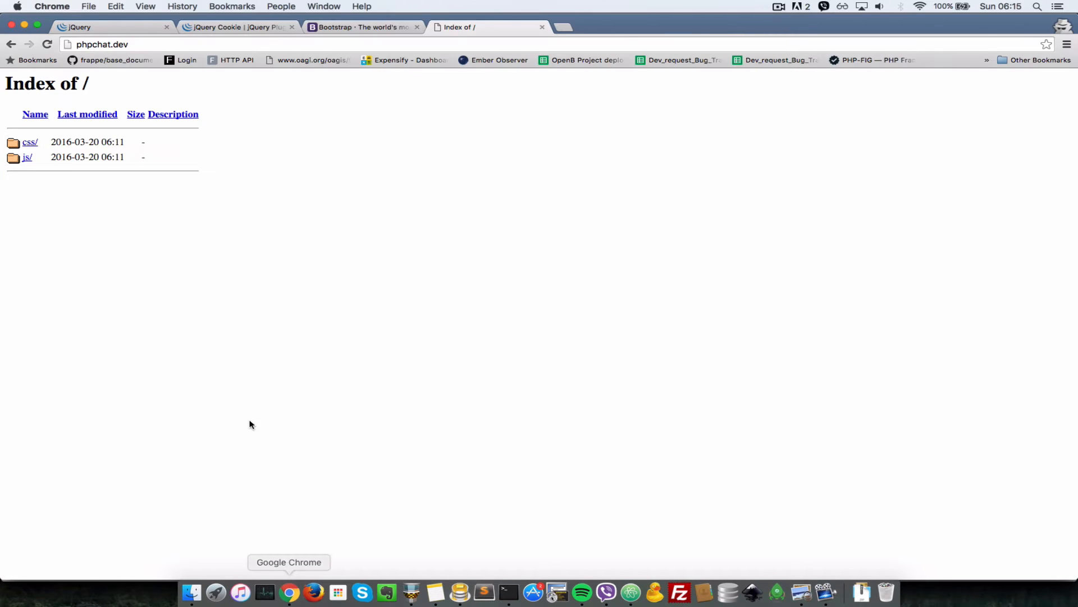
# Bring the jQuery homepage to the front in Chrome
pyautogui.click(110, 27)
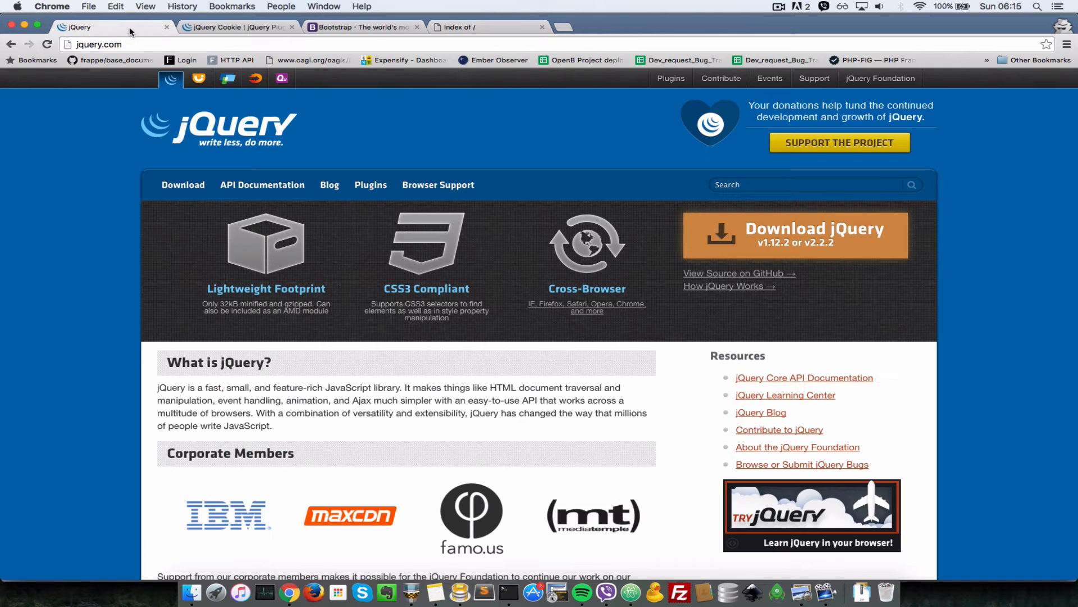
pyautogui.moveTo(414, 244)
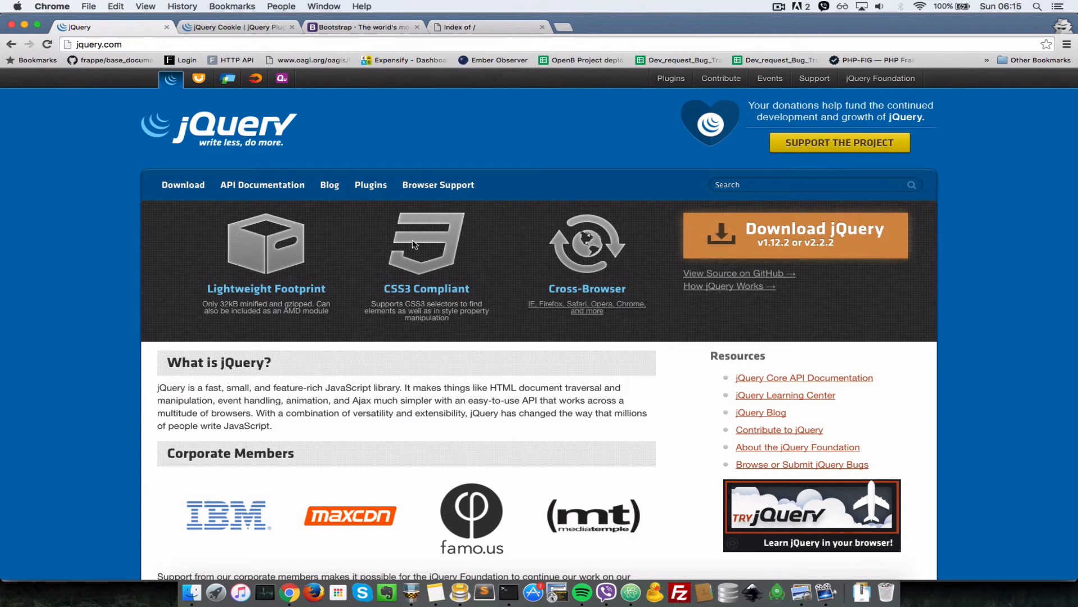
pyautogui.moveTo(814, 256)
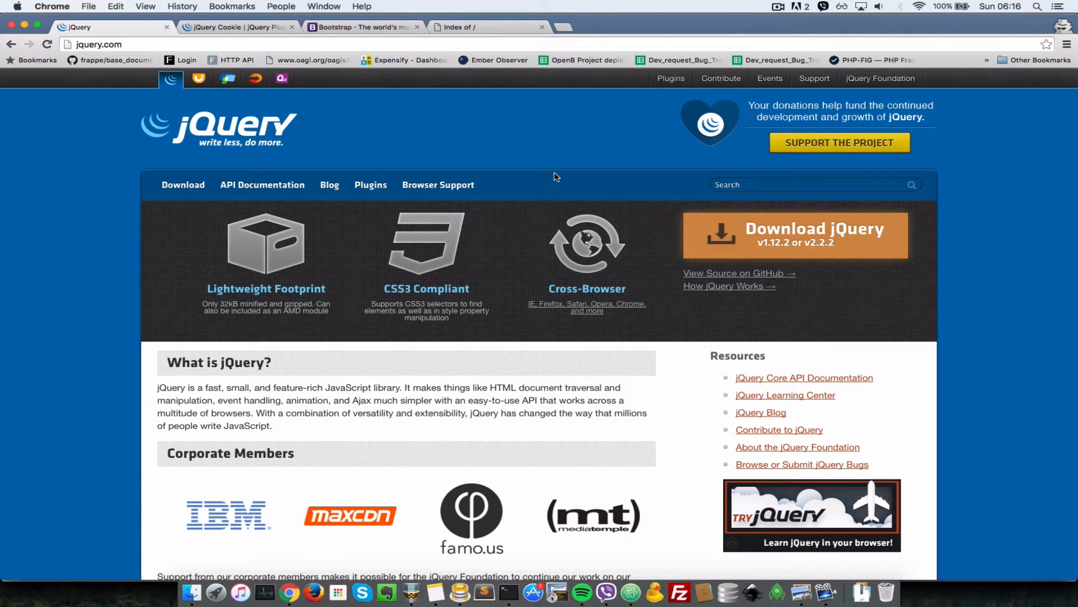
pyautogui.moveTo(494, 150)
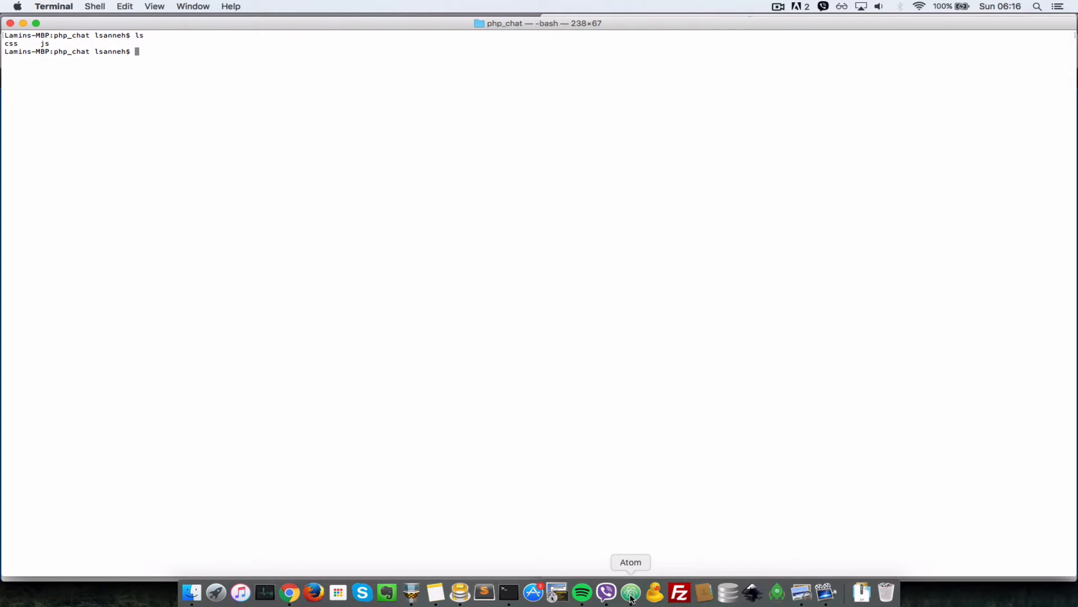
# Expand the js folder in Atom to show jquery.cookie.js, jquery.js and main.js
pyautogui.click(630, 592)
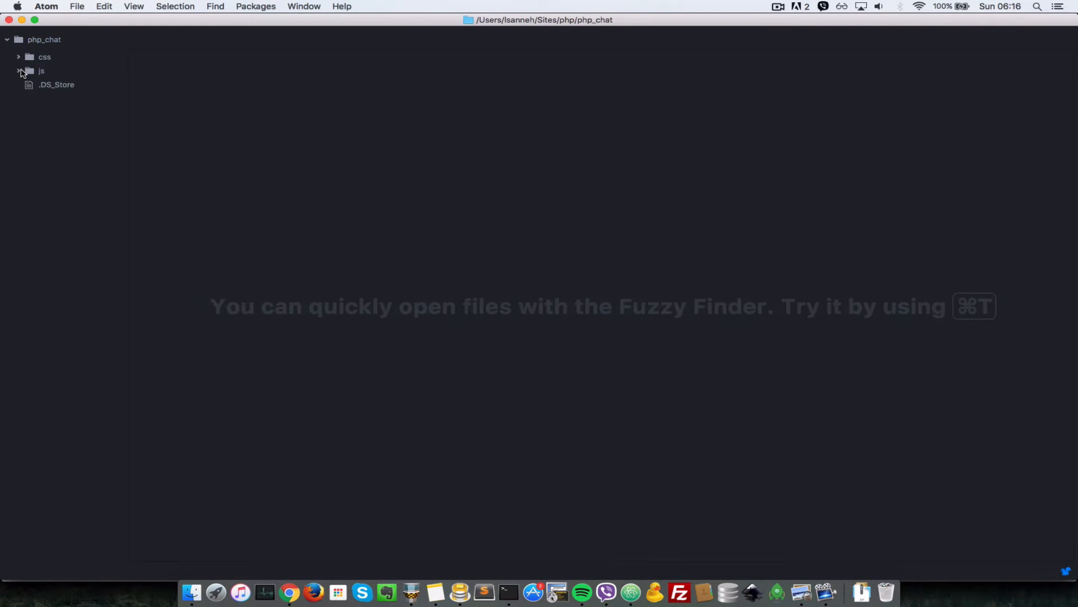
pyautogui.click(42, 70)
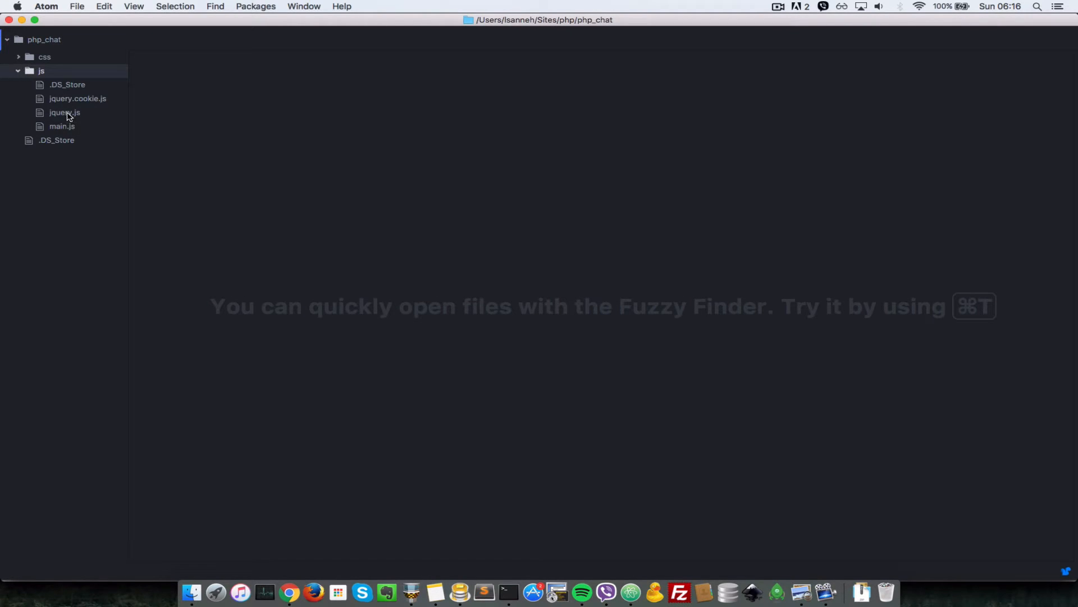
pyautogui.moveTo(292, 509)
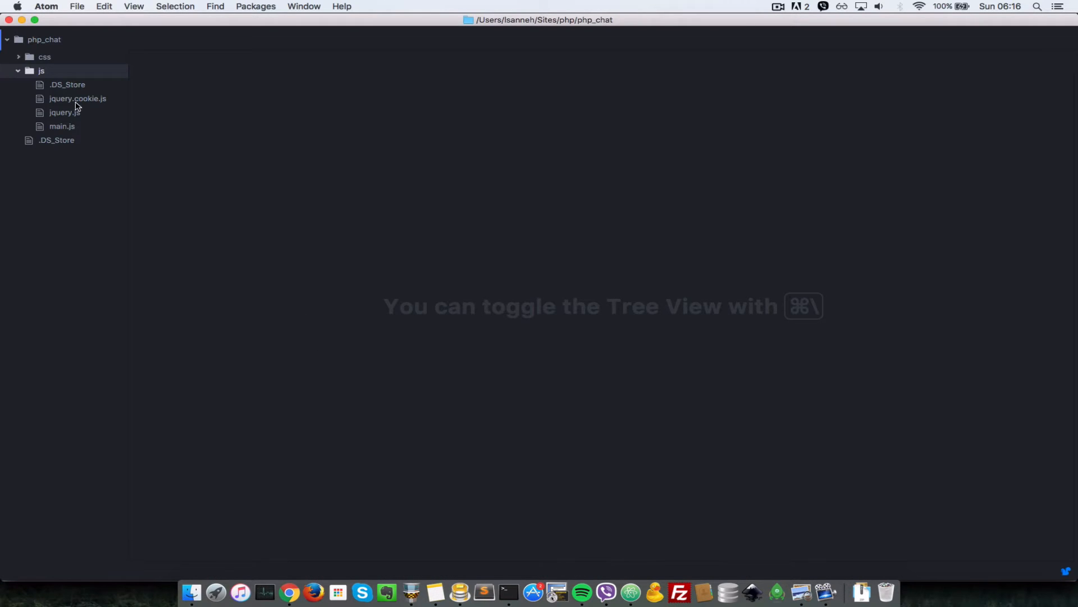
pyautogui.moveTo(357, 287)
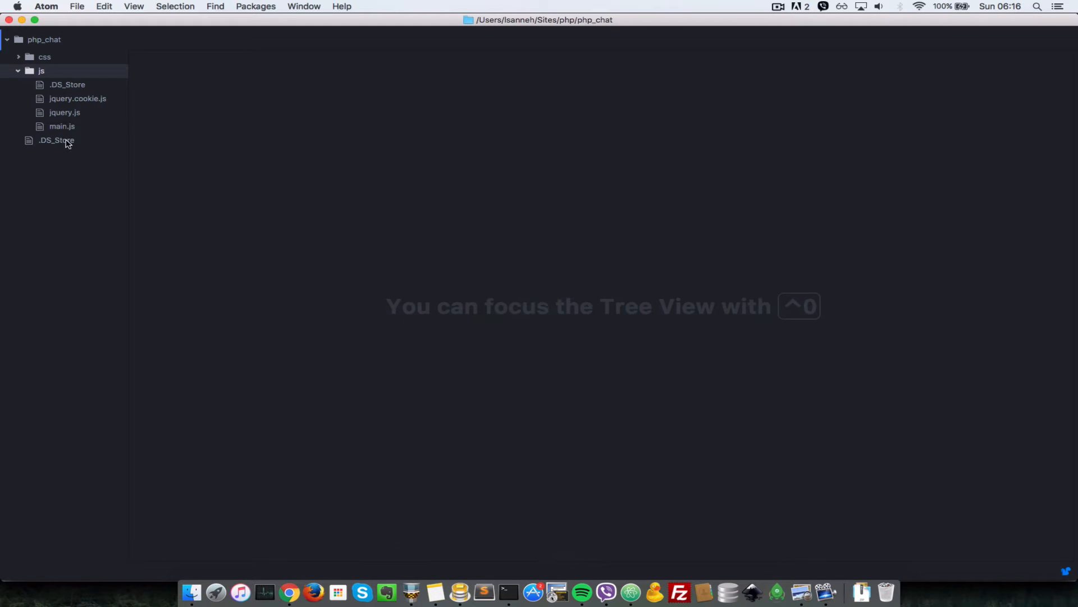
pyautogui.moveTo(62, 127)
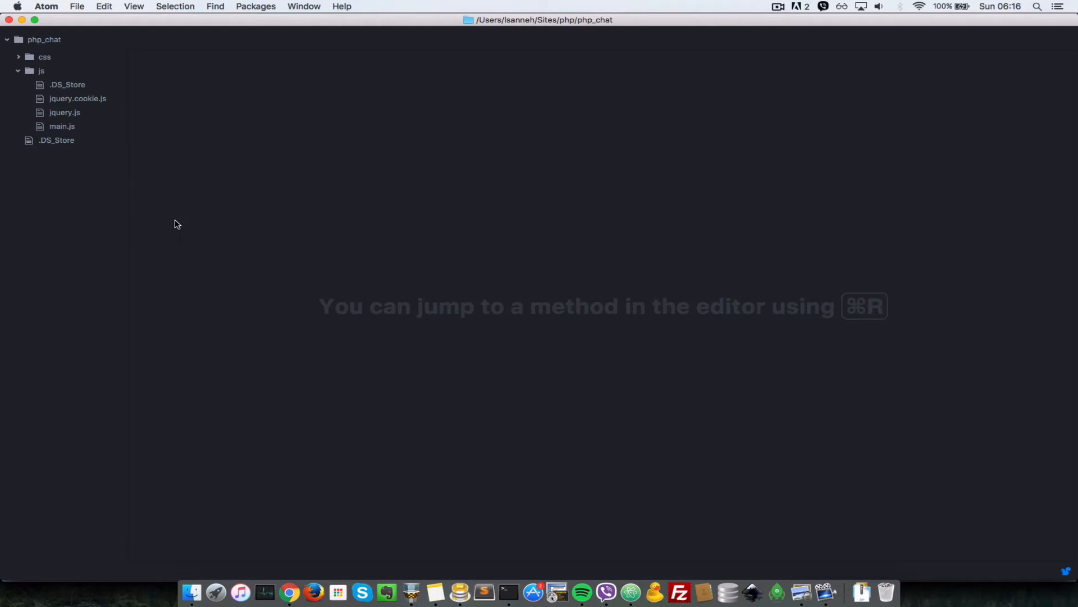
pyautogui.moveTo(356, 429)
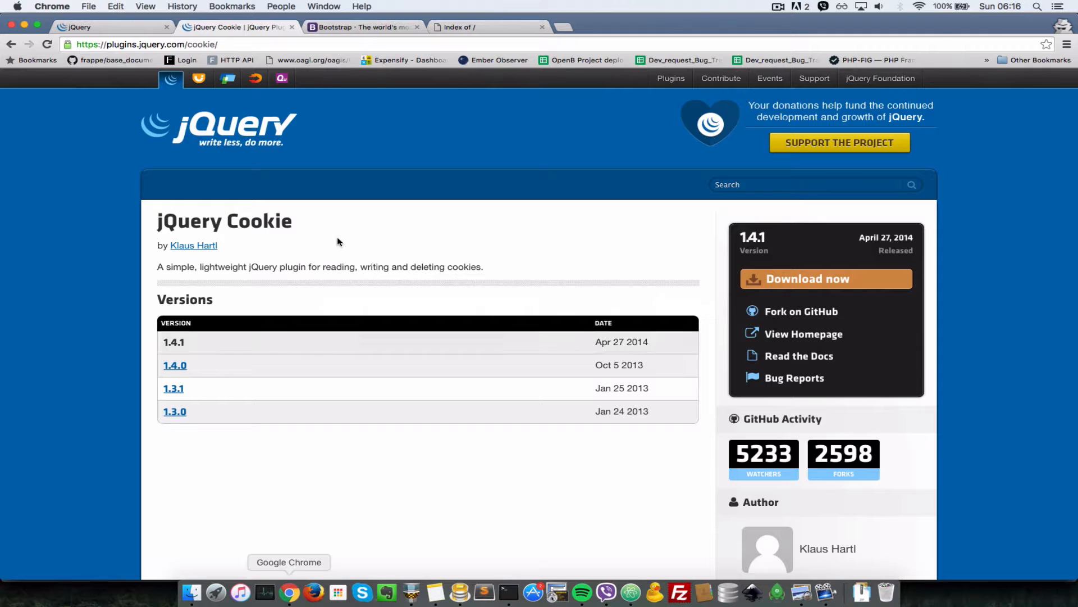
# Expand the css folder in Atom to show bootstrap.css
pyautogui.click(360, 27)
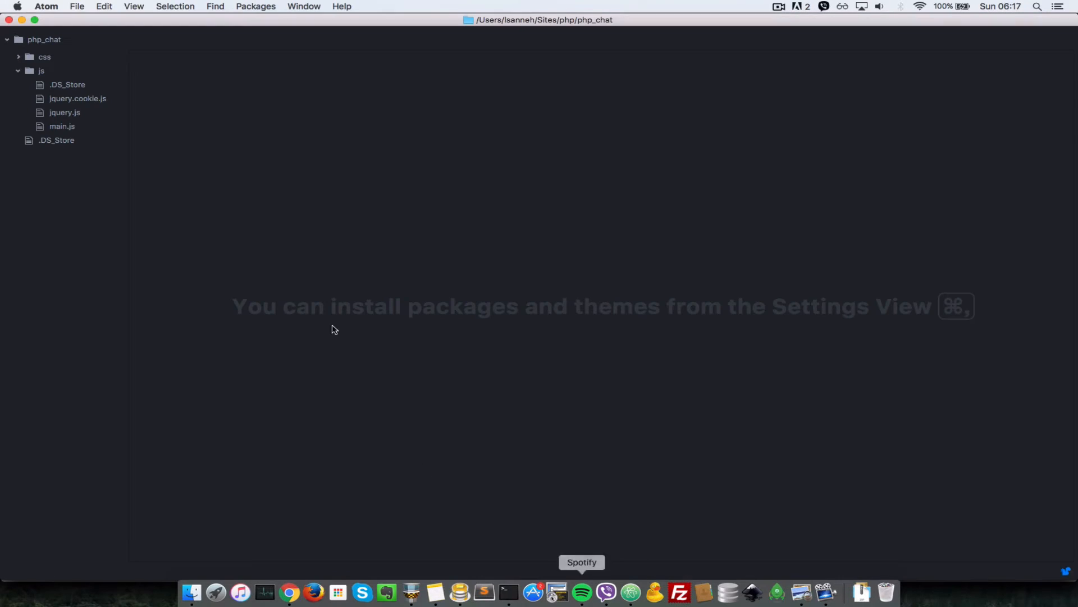
pyautogui.click(44, 57)
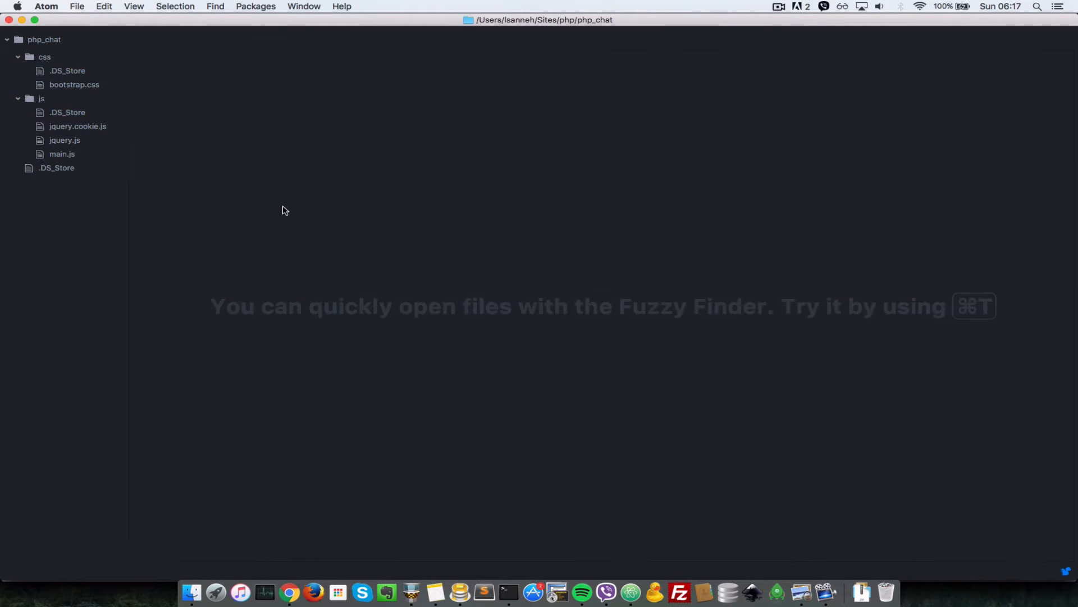
pyautogui.moveTo(512, 493)
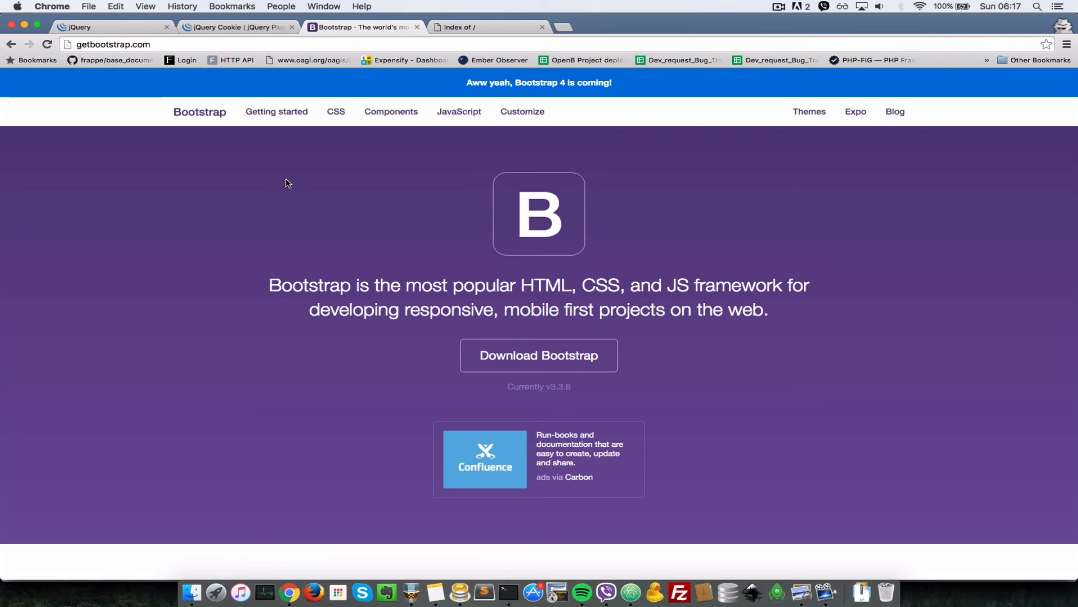
# Return to the phpchat.dev directory index in Chrome
pyautogui.click(485, 27)
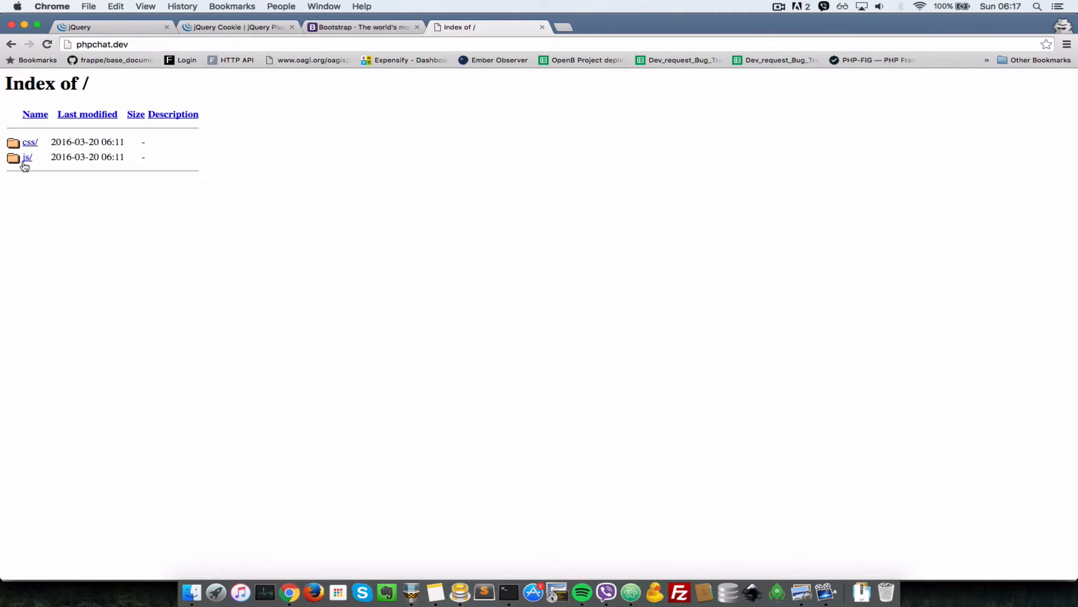
pyautogui.moveTo(630, 592)
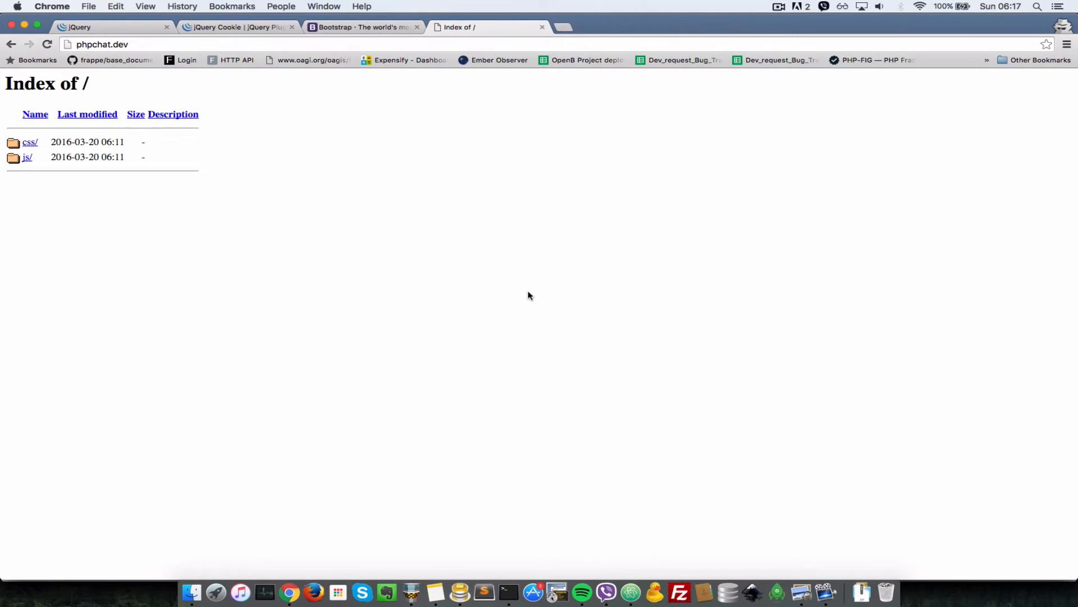
pyautogui.moveTo(165, 159)
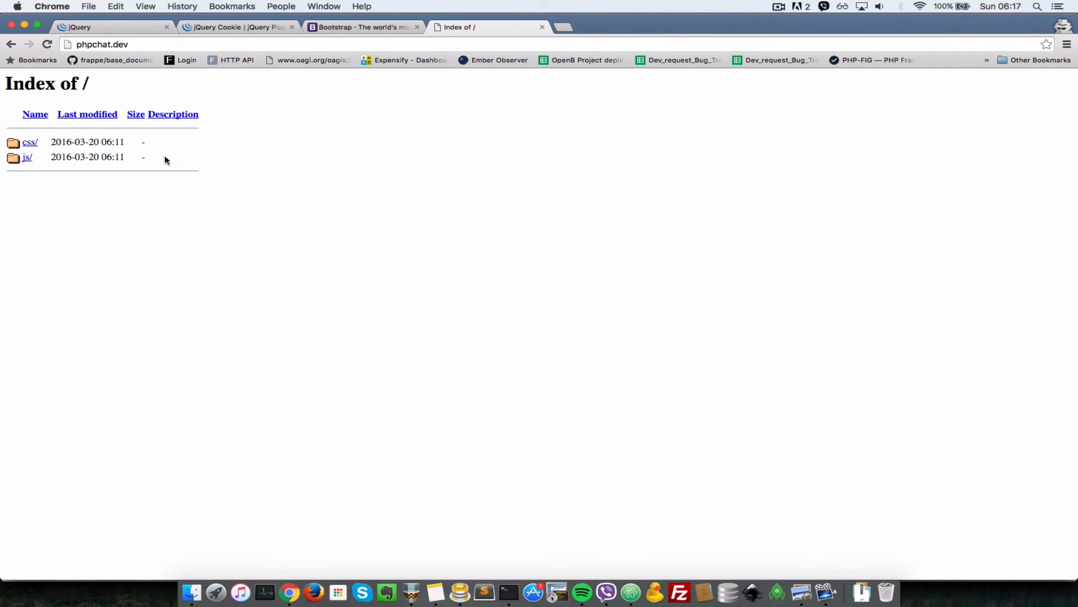
pyautogui.moveTo(568, 510)
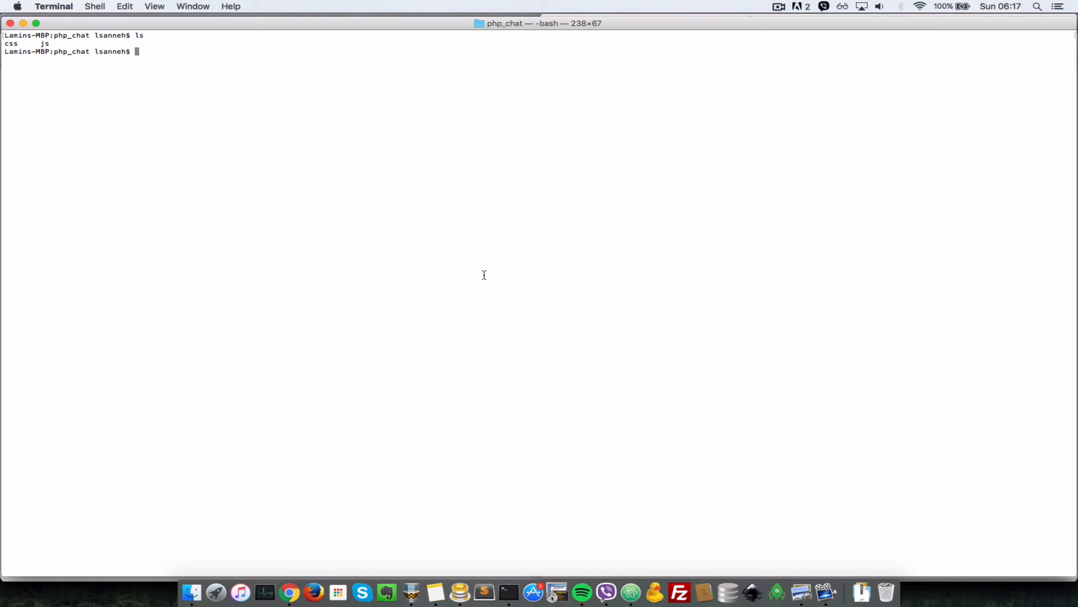
# Add the cboden/ratchet package to the project with composer require
pyautogui.write('composer require cboden')
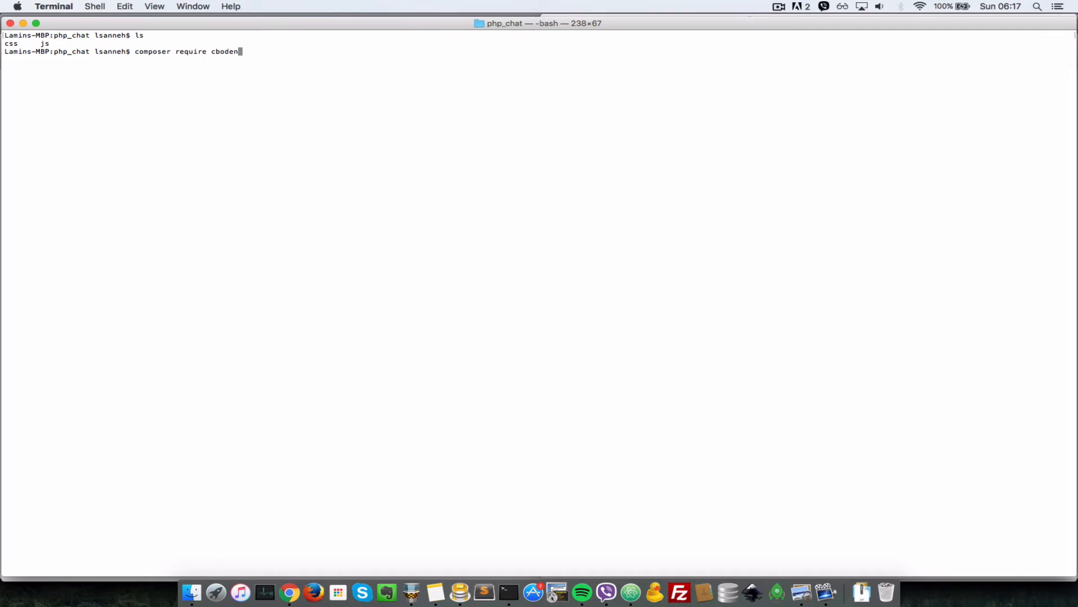
pyautogui.write('/ratchet')
pyautogui.write('php')
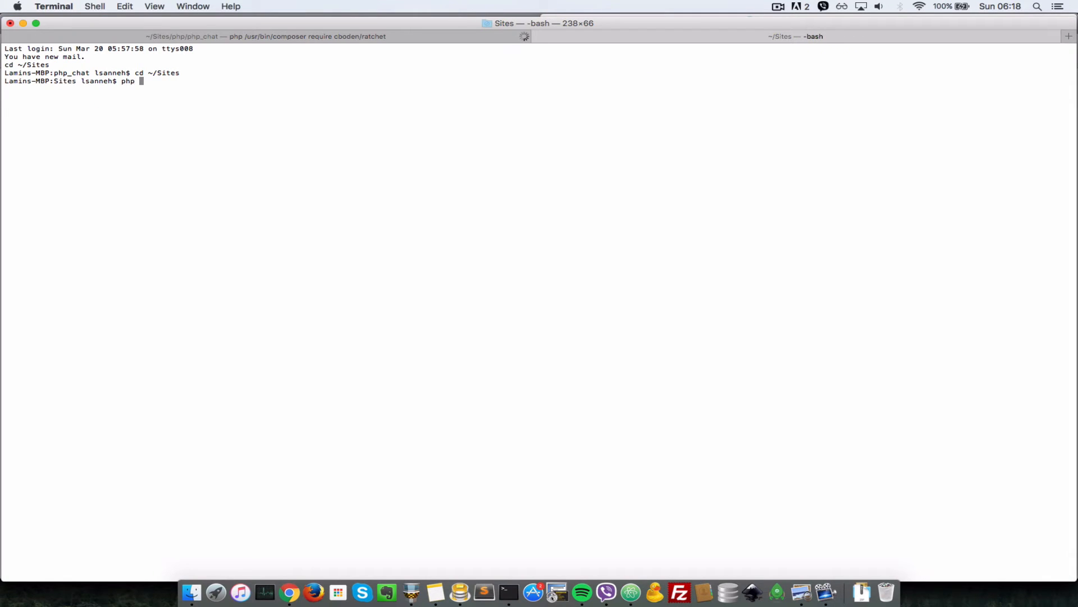
# Start a local PHP server on localhost:2007 from the Sites folder
pyautogui.write('-S localhost:2')
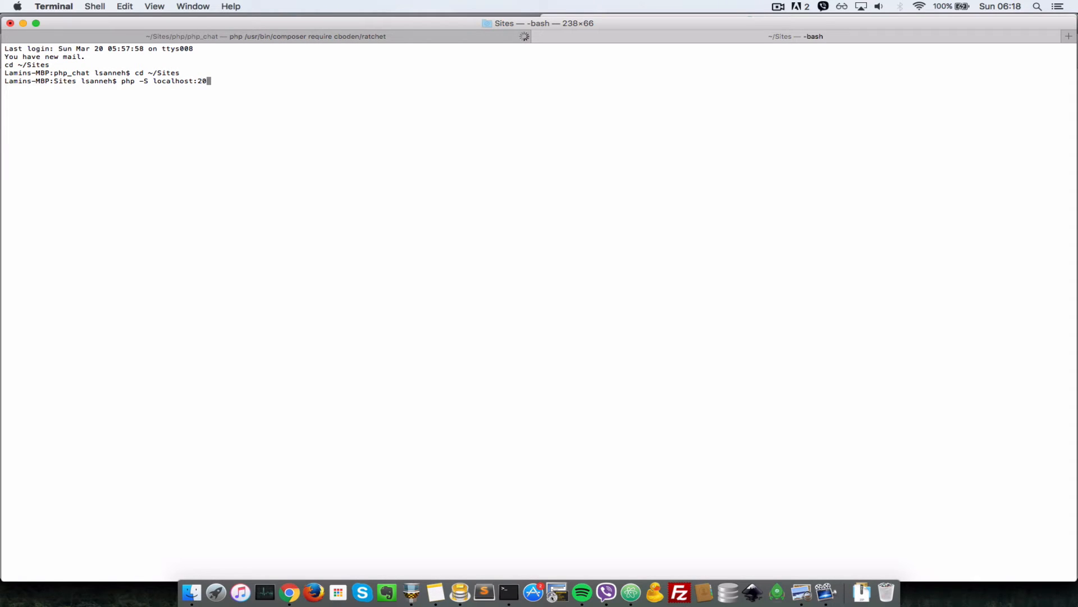
pyautogui.write('07')
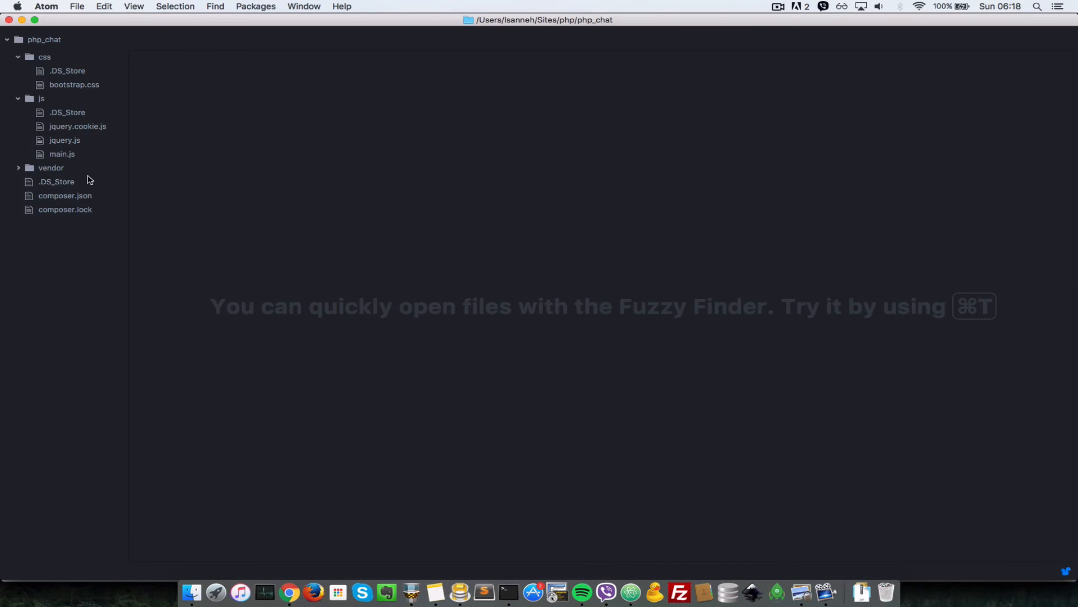
pyautogui.moveTo(65, 200)
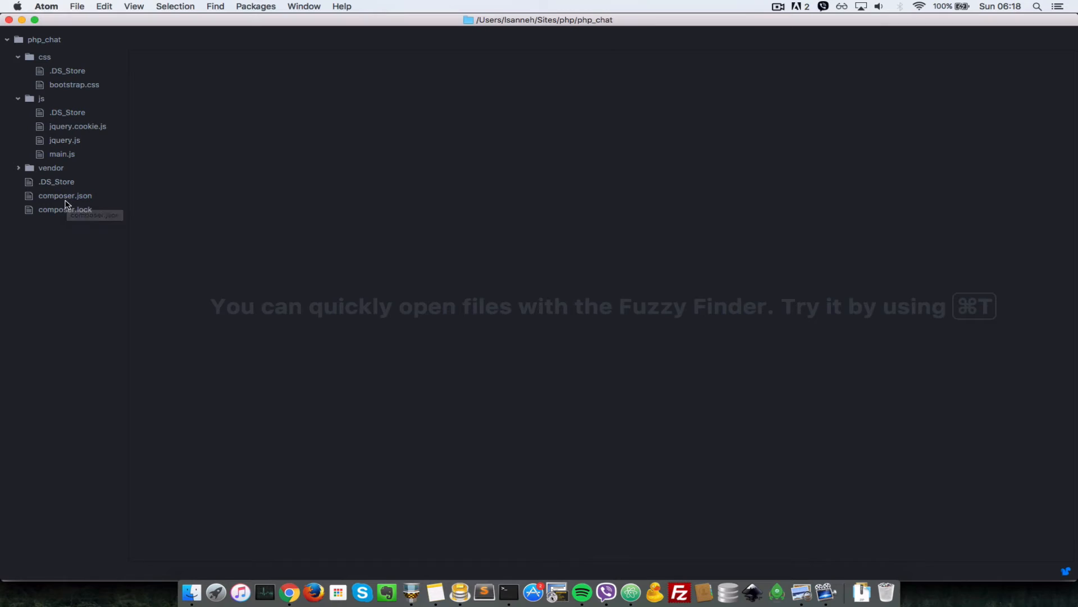
# Open composer.json showing the cboden/ratchet ^0.3.4 requirement
pyautogui.click(65, 195)
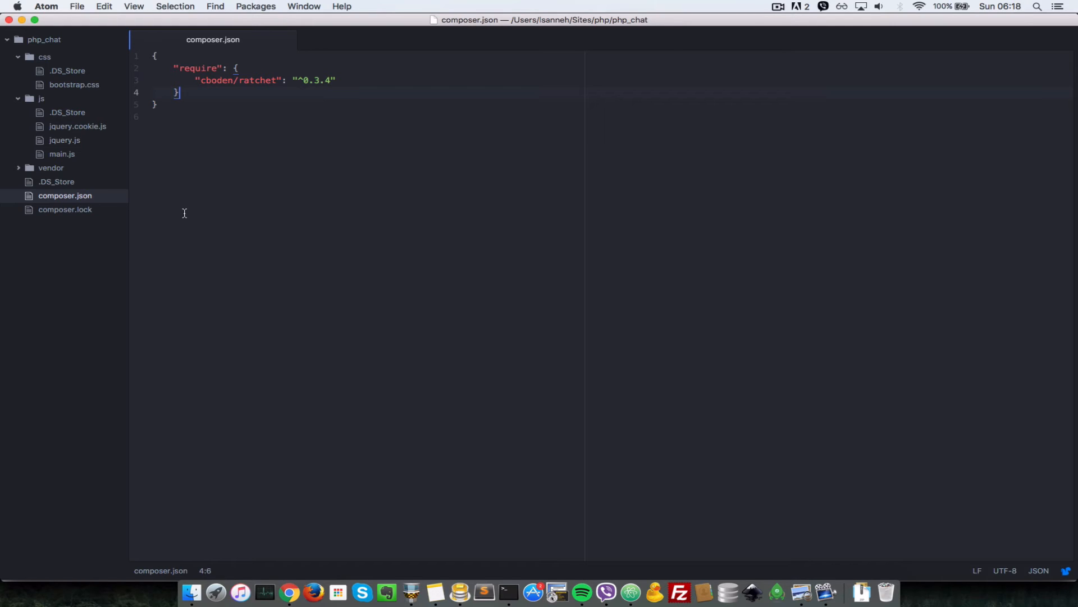
# Add a psr-4 autoload entry mapping the ChatApp\\ namespace to src in composer.json
pyautogui.write(',')
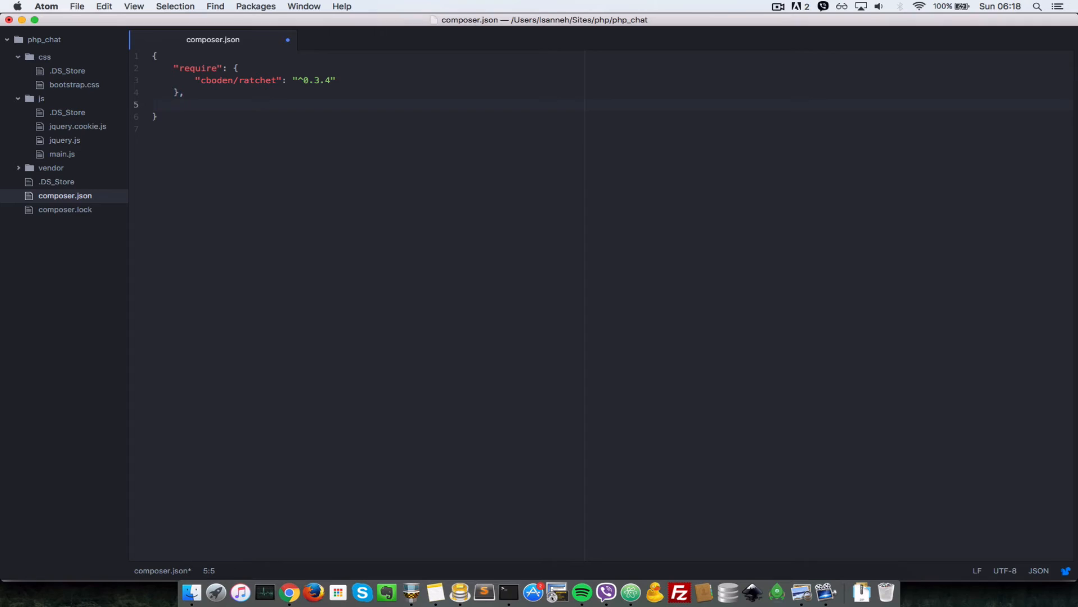
pyautogui.write('"""')
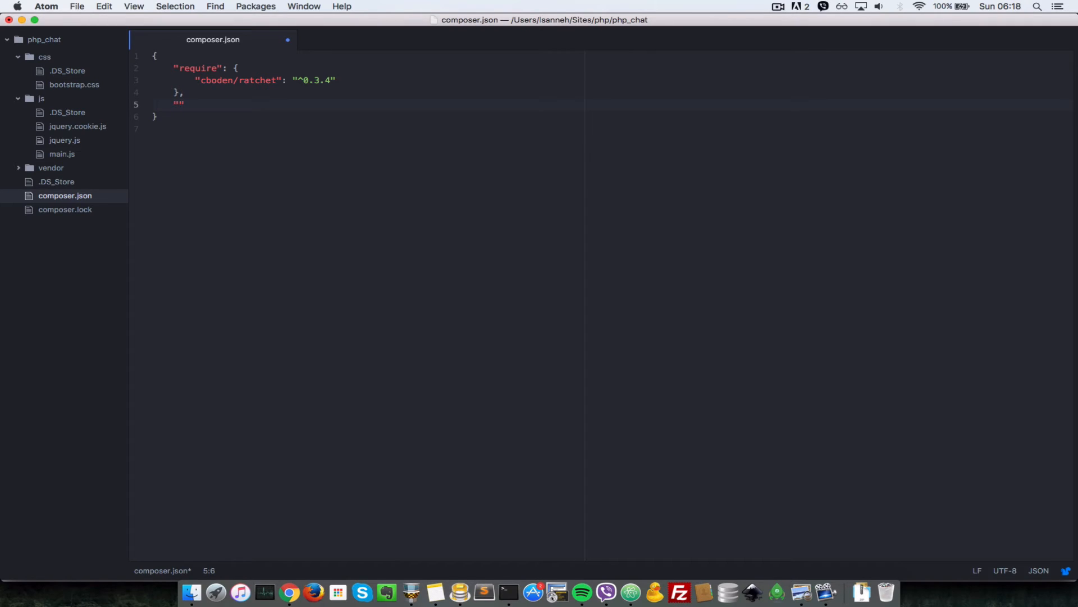
pyautogui.write('autoload')
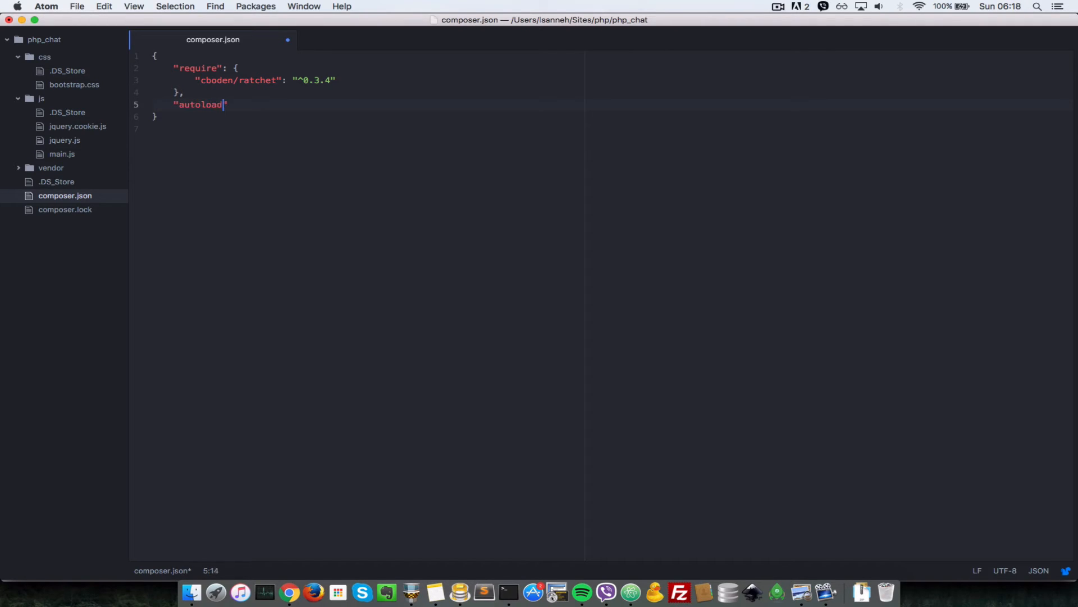
pyautogui.write('": {}')
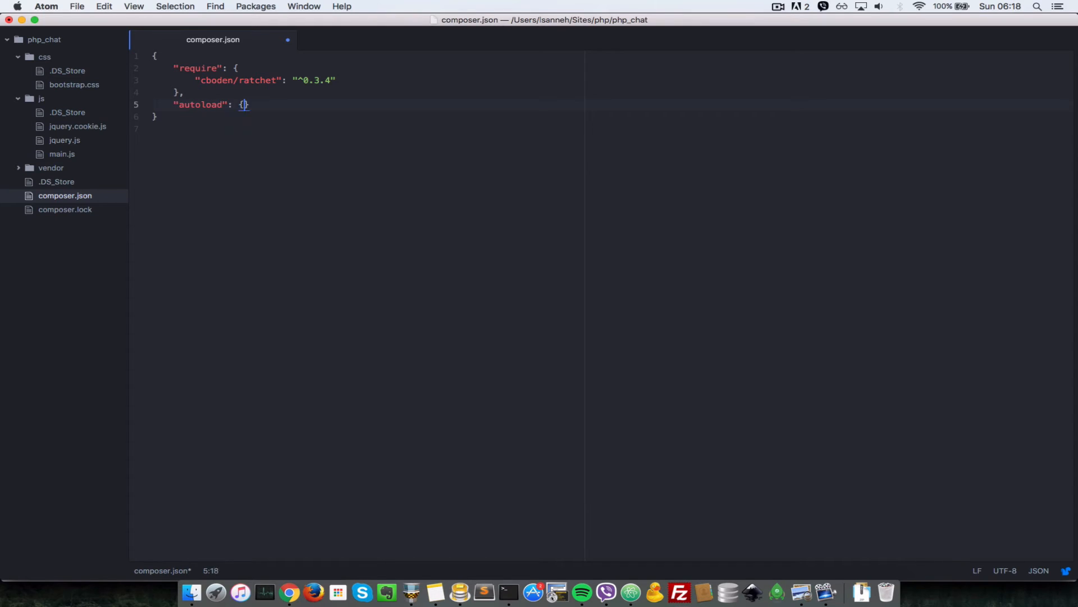
pyautogui.press('enter')
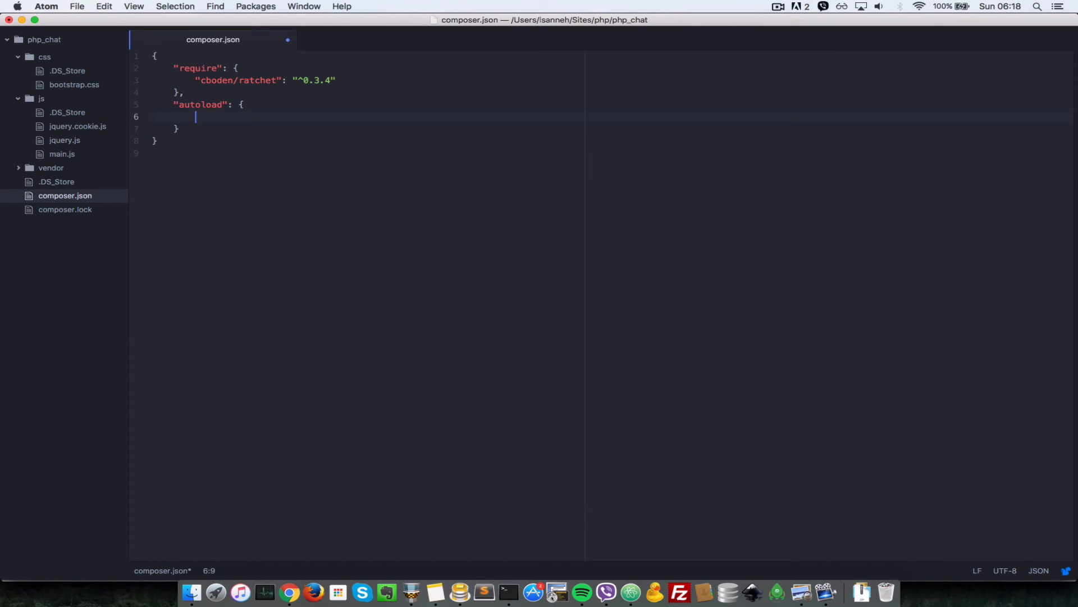
pyautogui.write('"psr"')
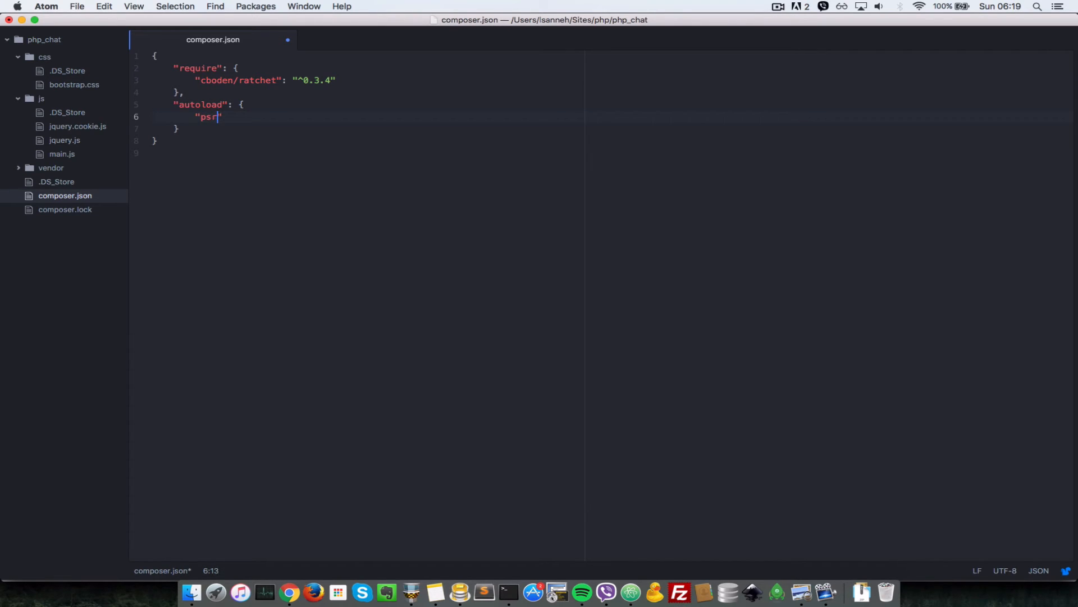
pyautogui.write('-4')
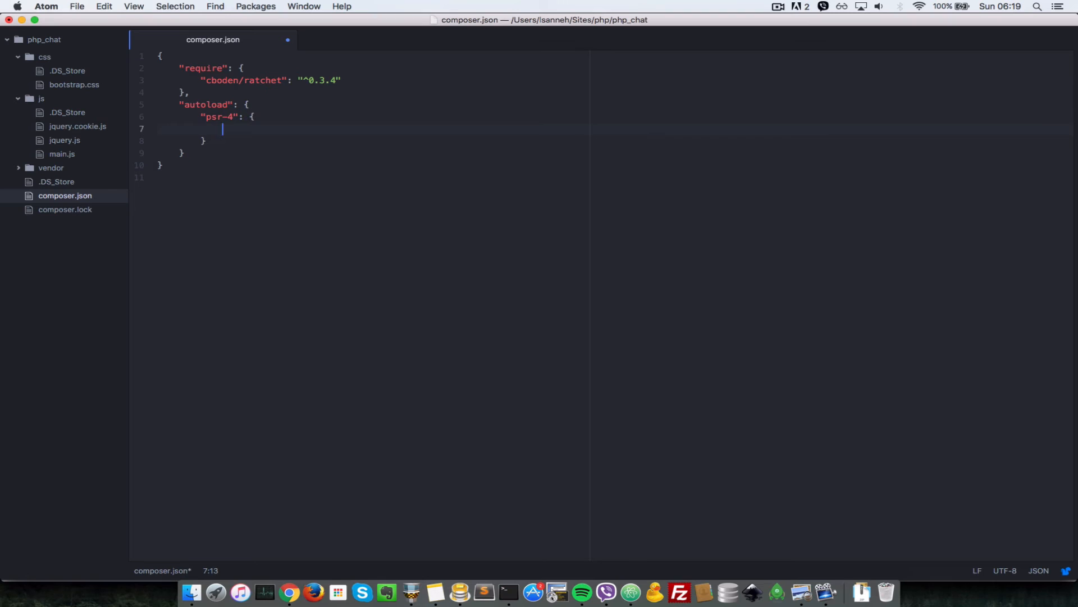
pyautogui.write('"ChatApp')
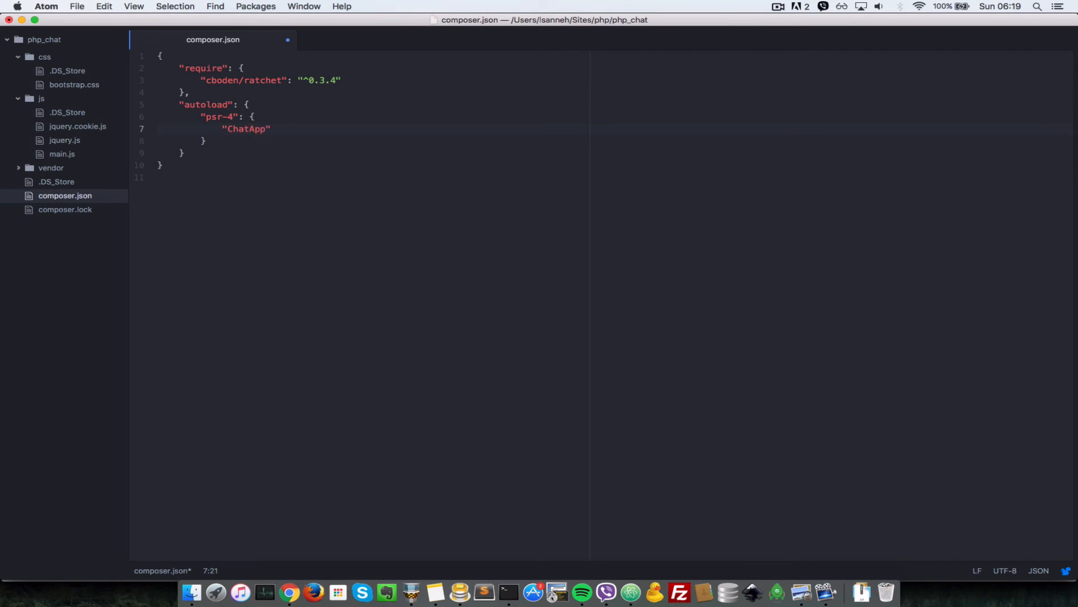
pyautogui.write('\\\\')
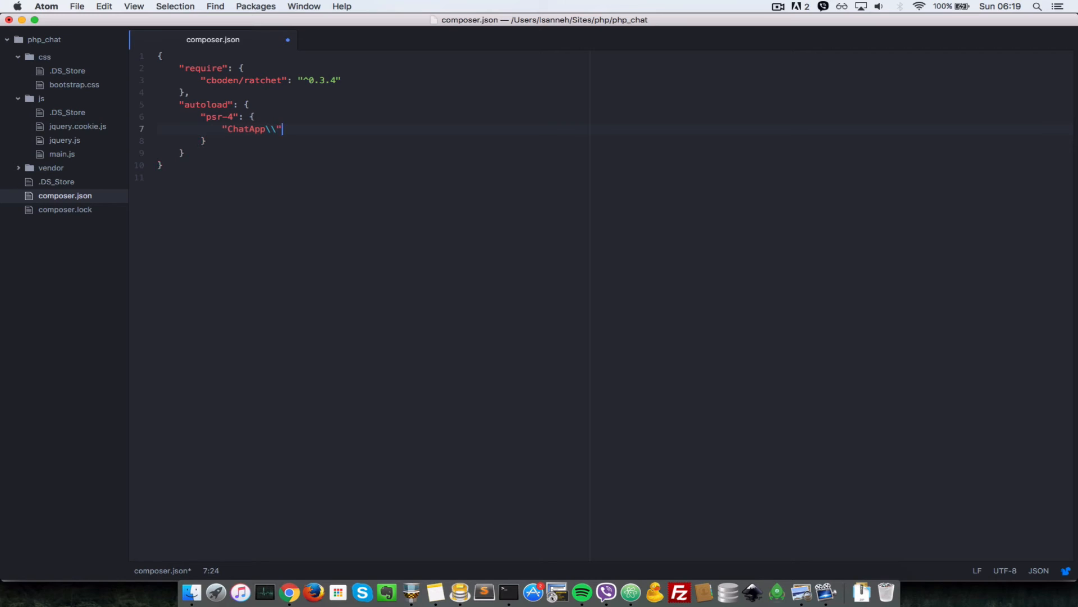
pyautogui.write(': "src"')
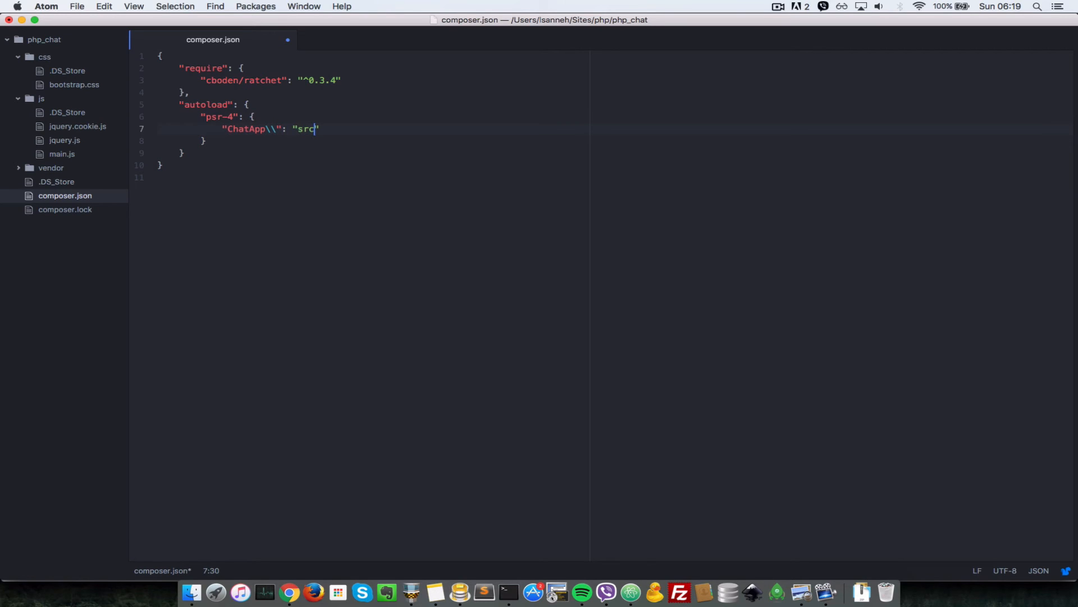
pyautogui.moveTo(43, 39)
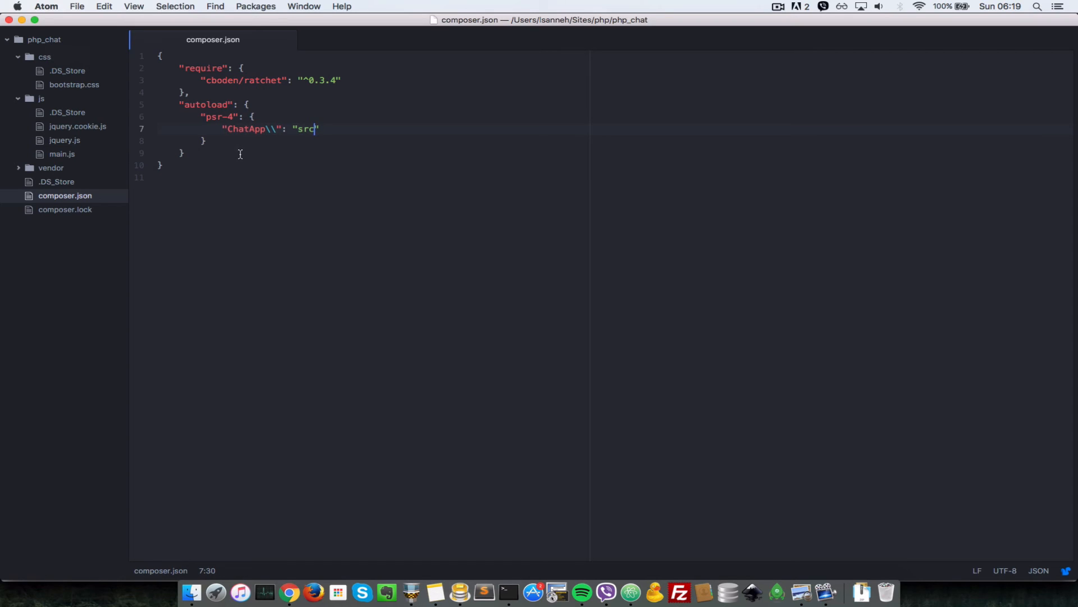
pyautogui.moveTo(113, 84)
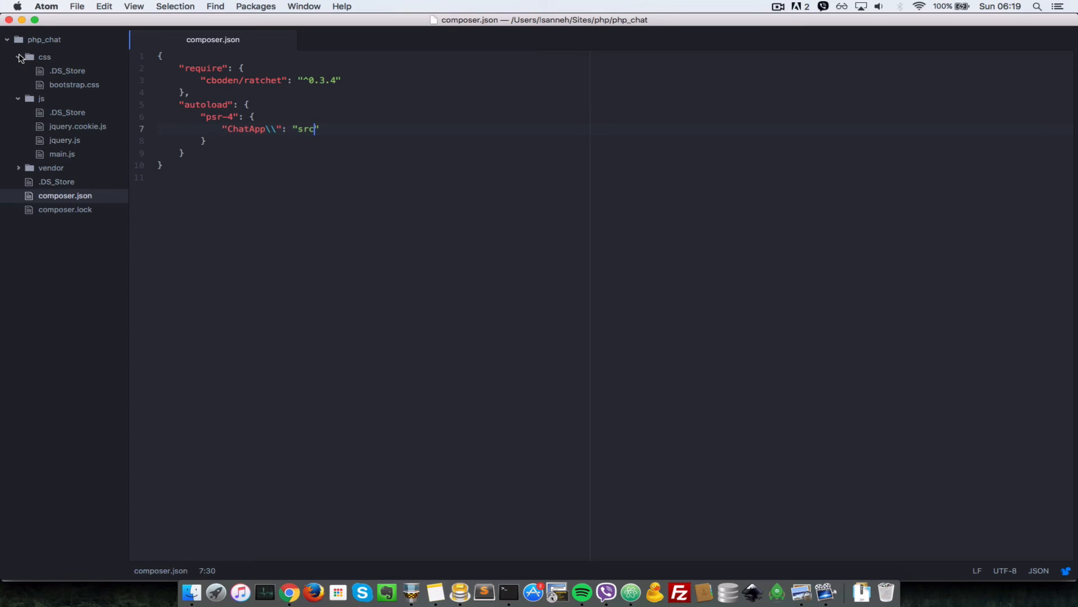
# Collapse the project tree and bring up actions for the project root folder
pyautogui.click(21, 57)
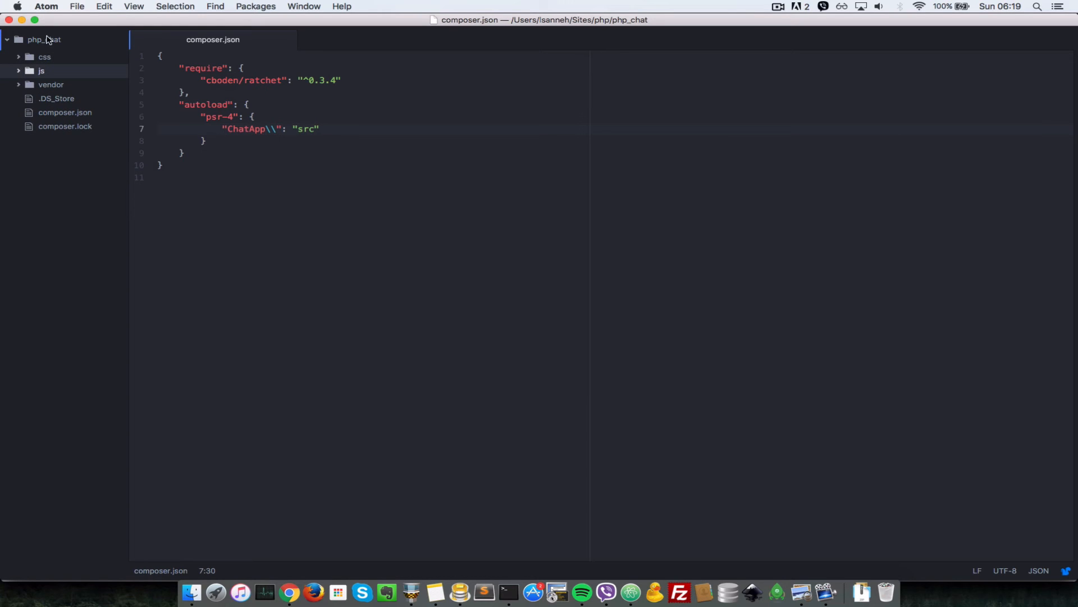
pyautogui.rightClick(44, 39)
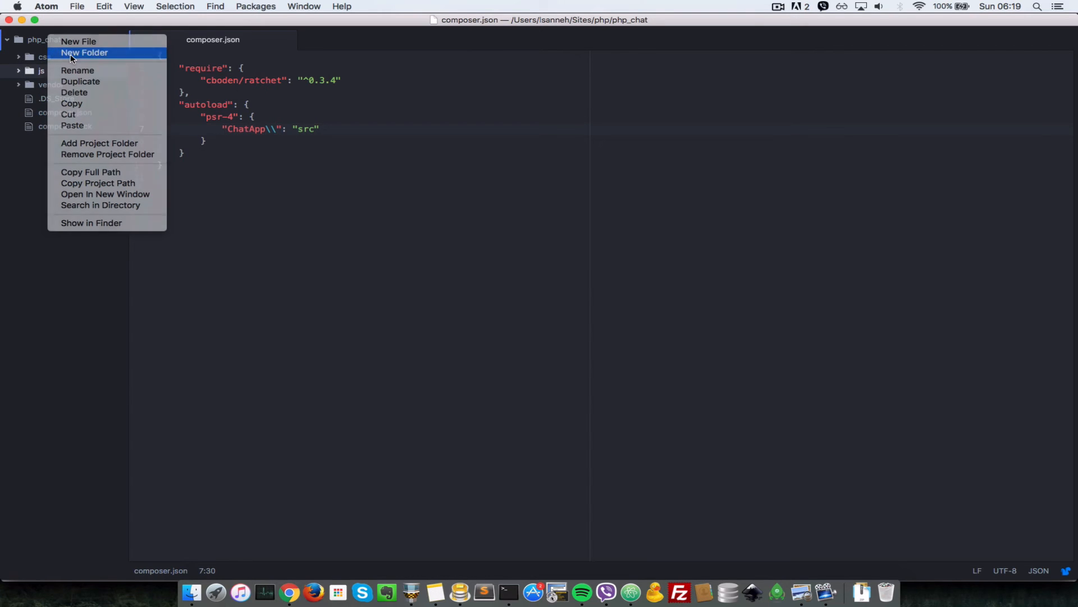
# Create a src folder in the project with a new empty Chat.php file inside
pyautogui.click(84, 53)
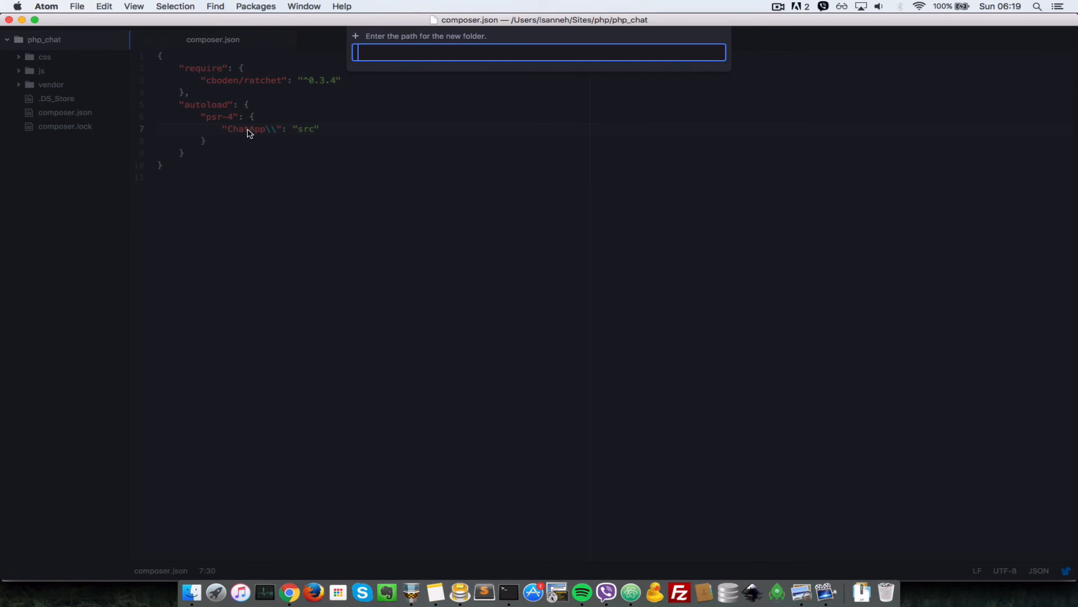
pyautogui.write('src/')
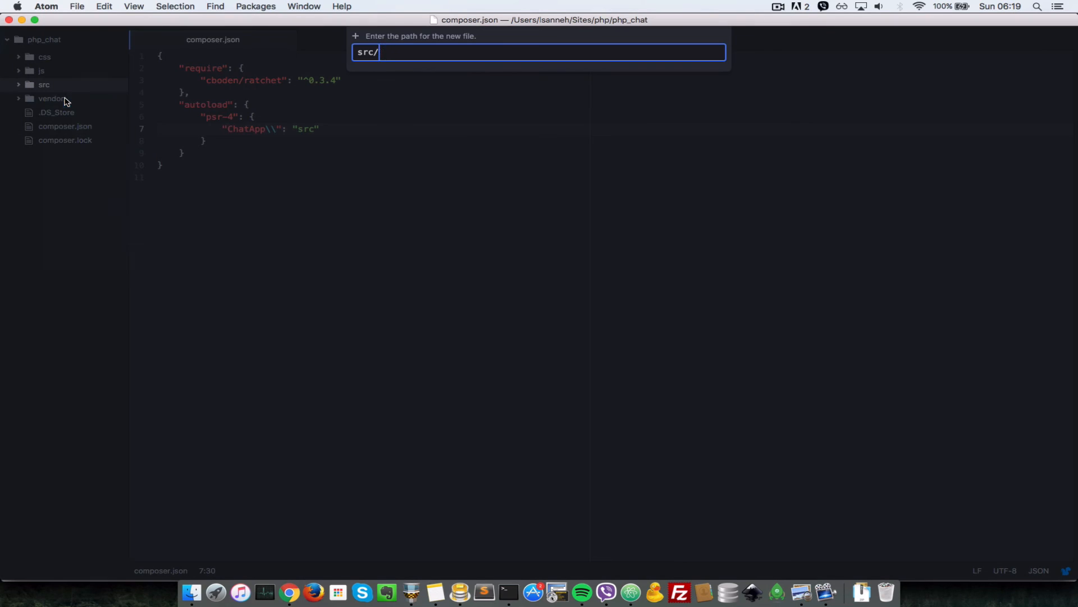
pyautogui.write('Chat.php')
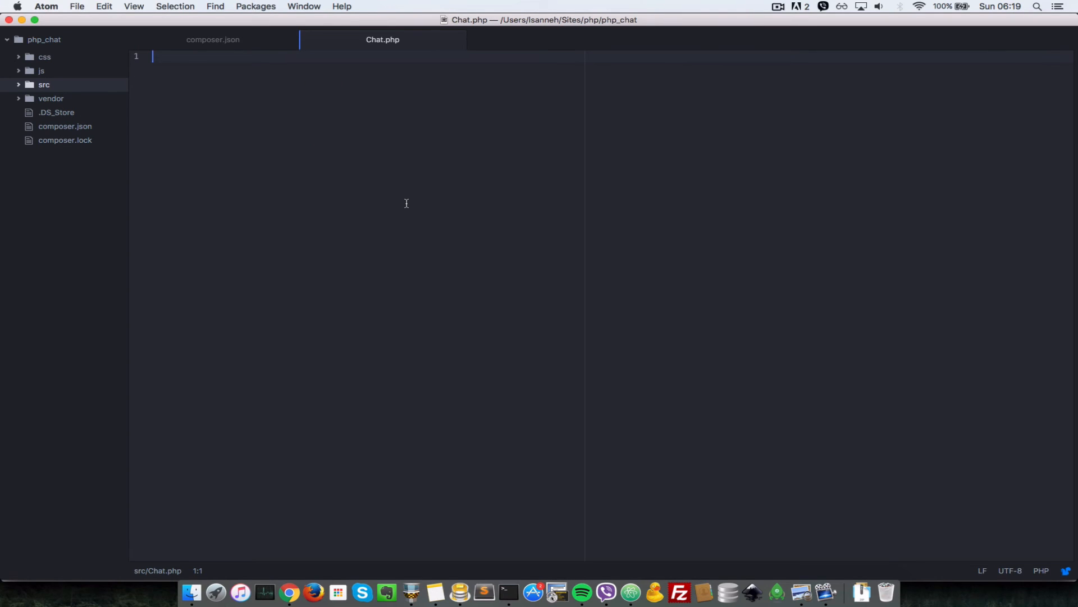
# Start Chat.php with PHP tags and a namespace ChatApp declaration
pyautogui.write('<?php ?>')
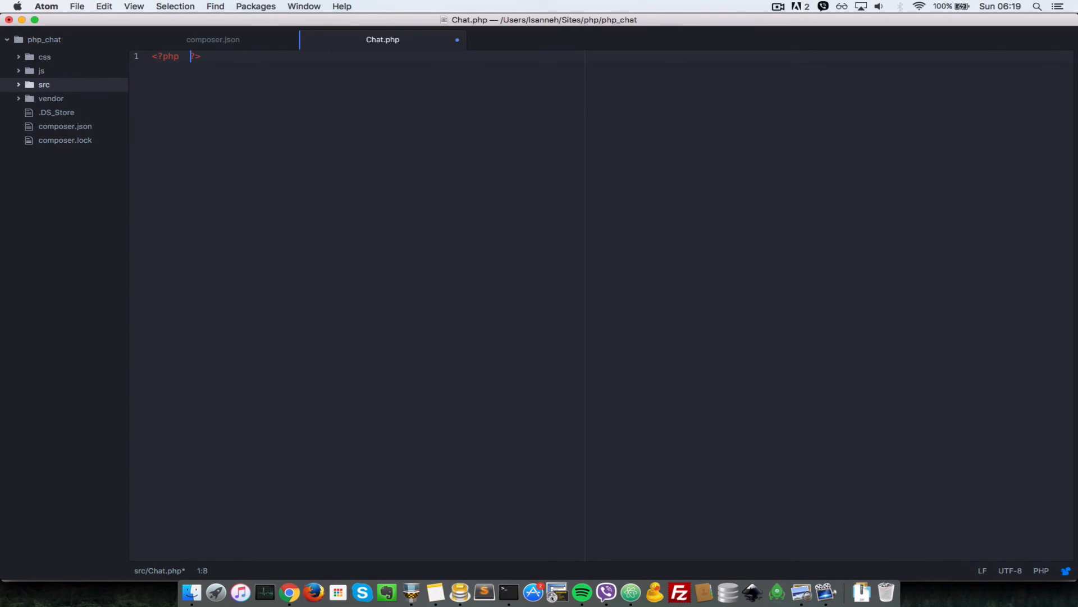
pyautogui.press('enter')
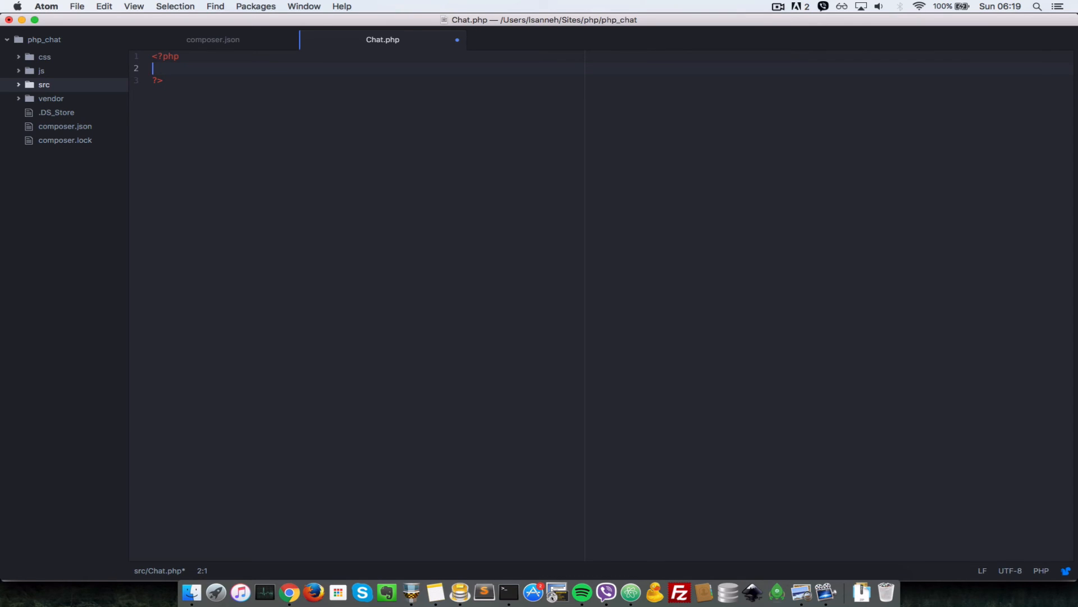
pyautogui.write('namespace')
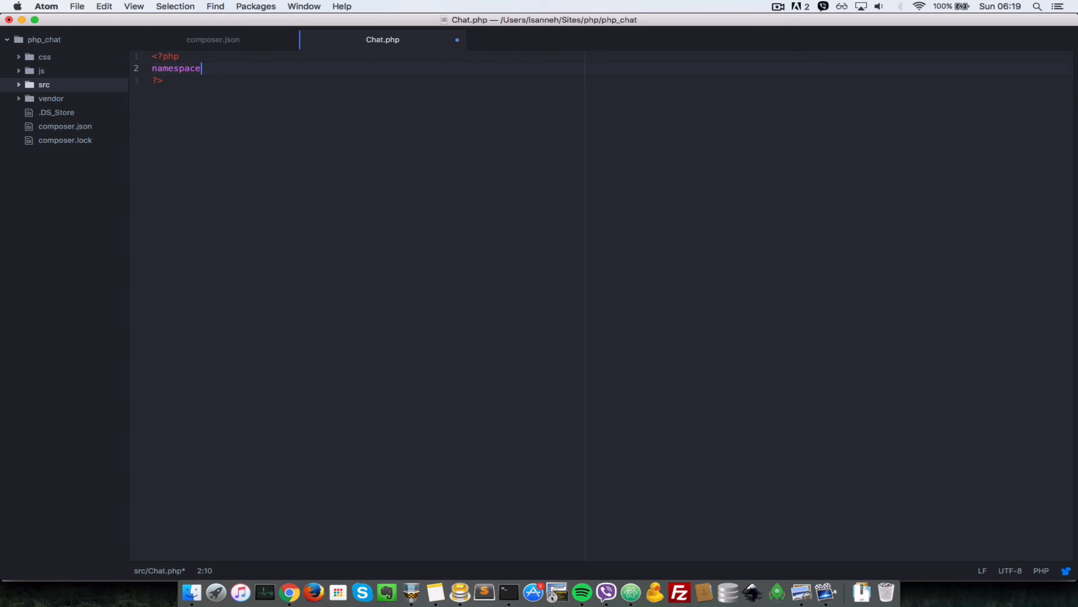
pyautogui.write('ChatAPp')
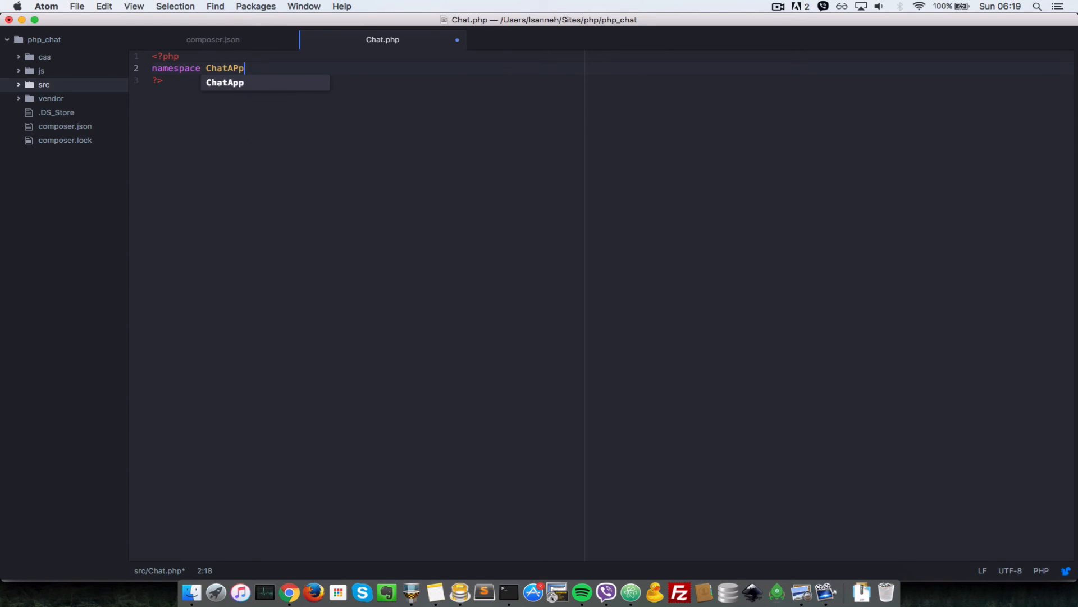
# Check the namespace against composer.json's autoload entry and finish the declaration
pyautogui.click(213, 40)
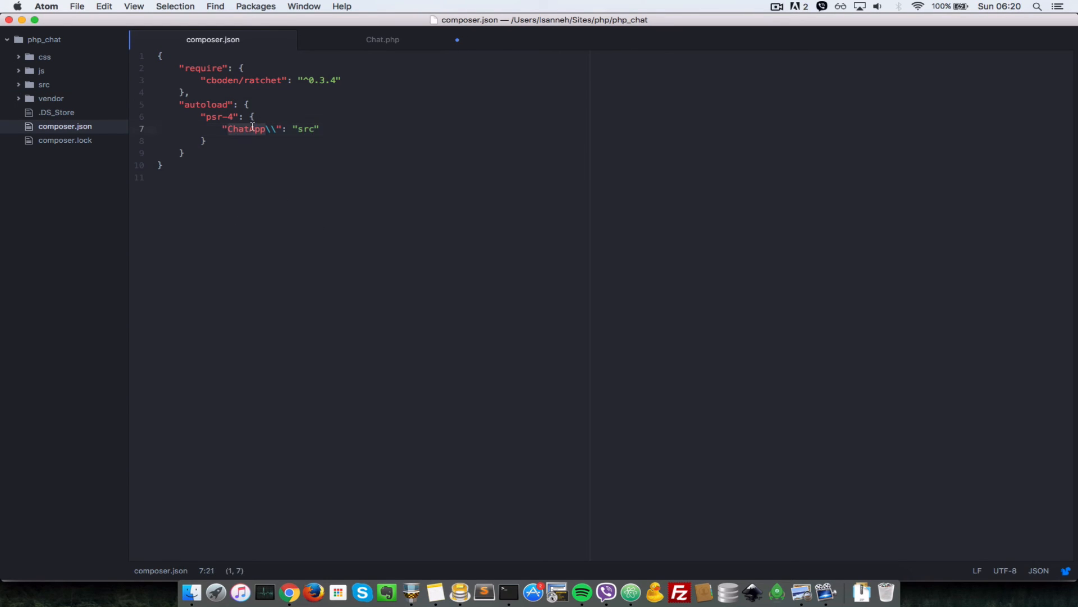
pyautogui.click(44, 84)
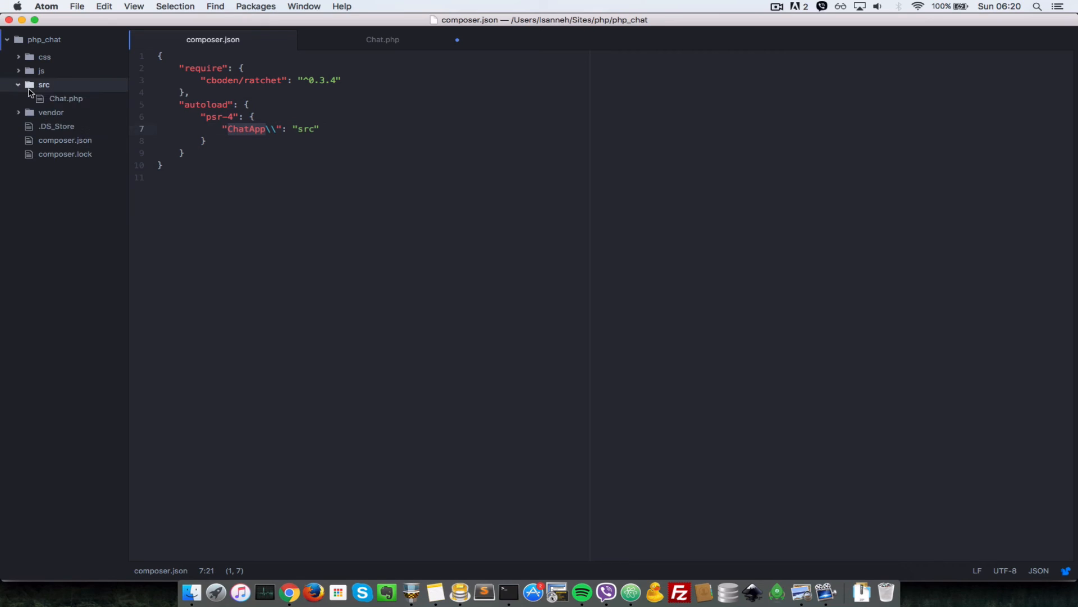
pyautogui.click(382, 39)
pyautogui.write('namespace ChatApp')
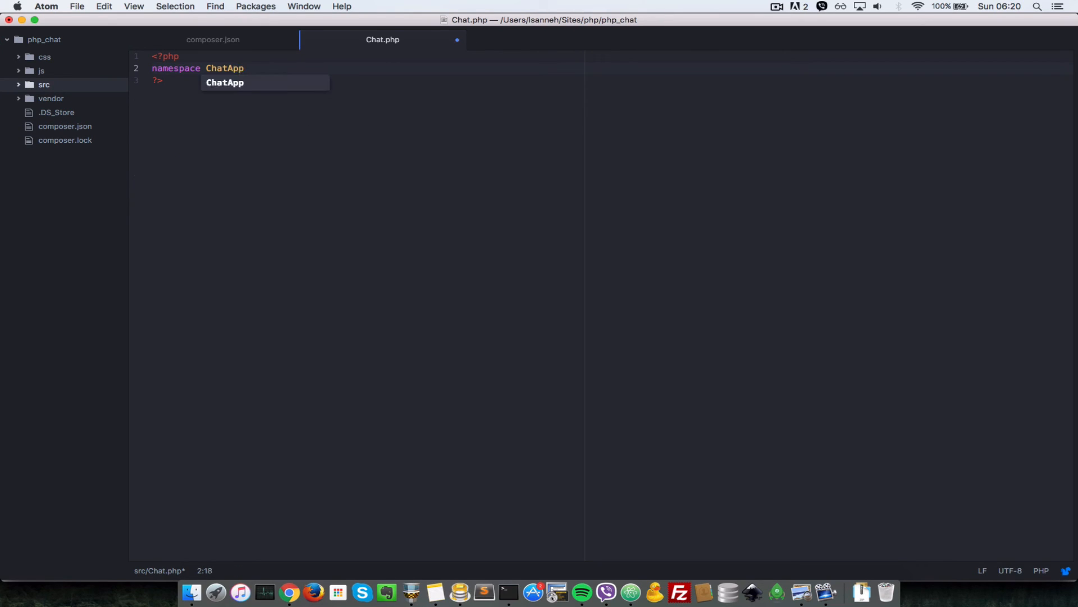
pyautogui.write(';')
pyautogui.press('enter')
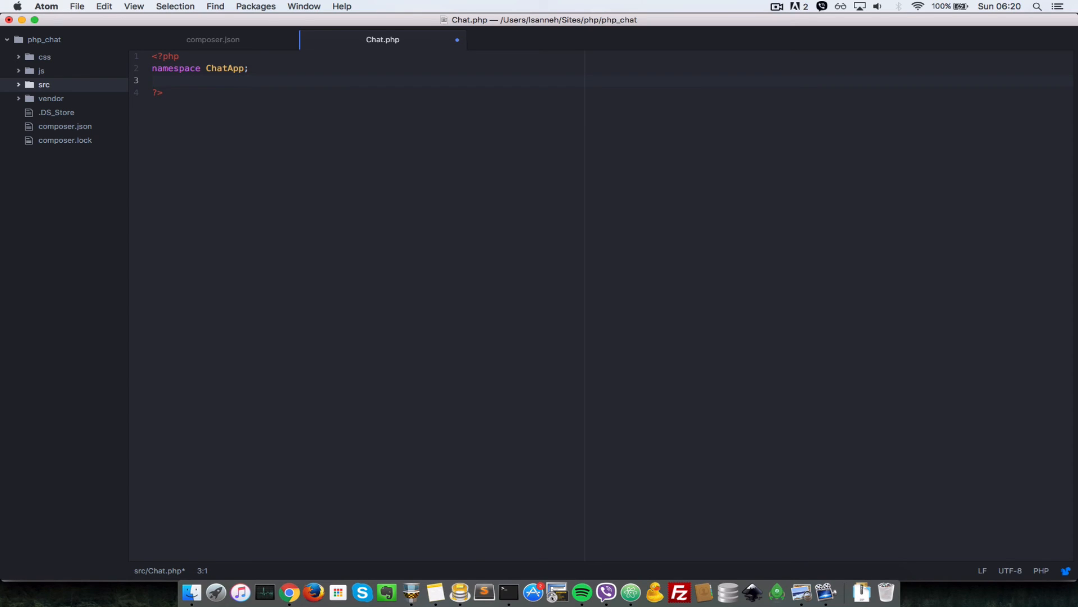
# Import Ratchet\MessageComponentInterface with a use statement
pyautogui.write('use')
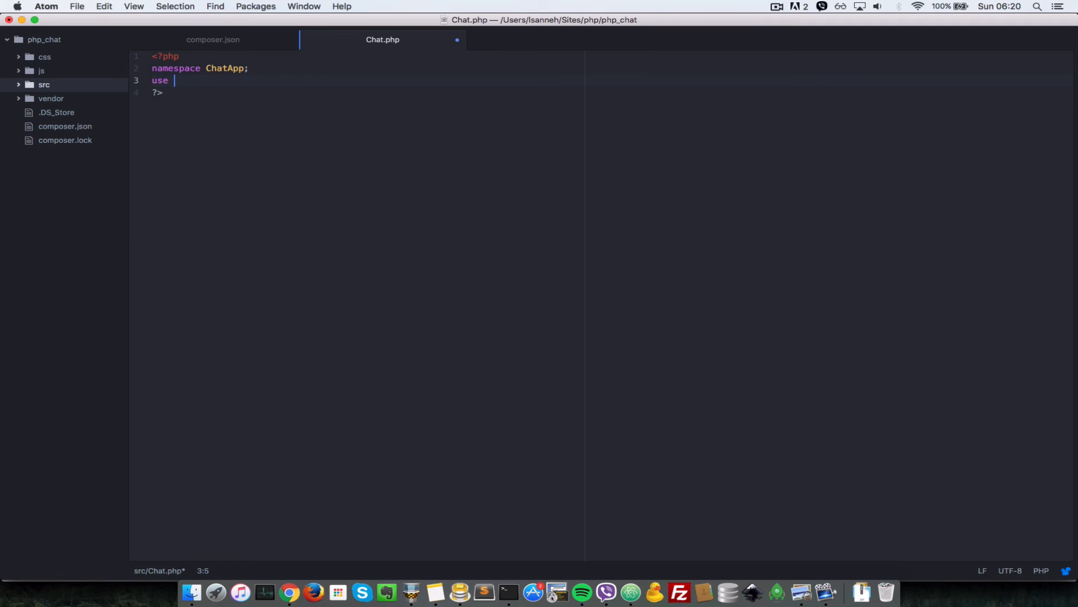
pyautogui.write('Rat')
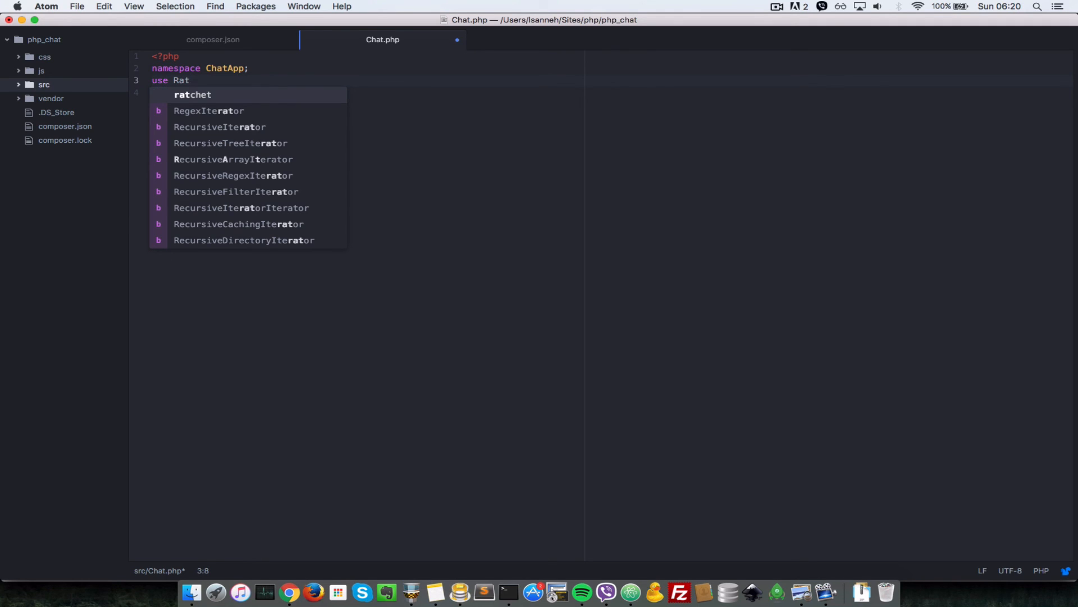
pyautogui.write('chet')
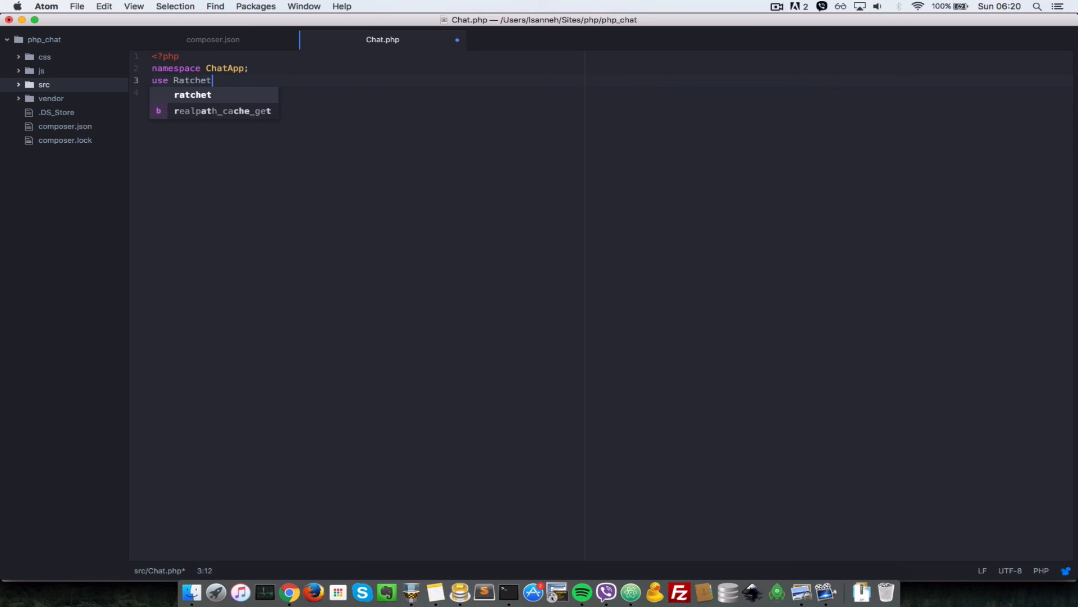
pyautogui.write('\\Me')
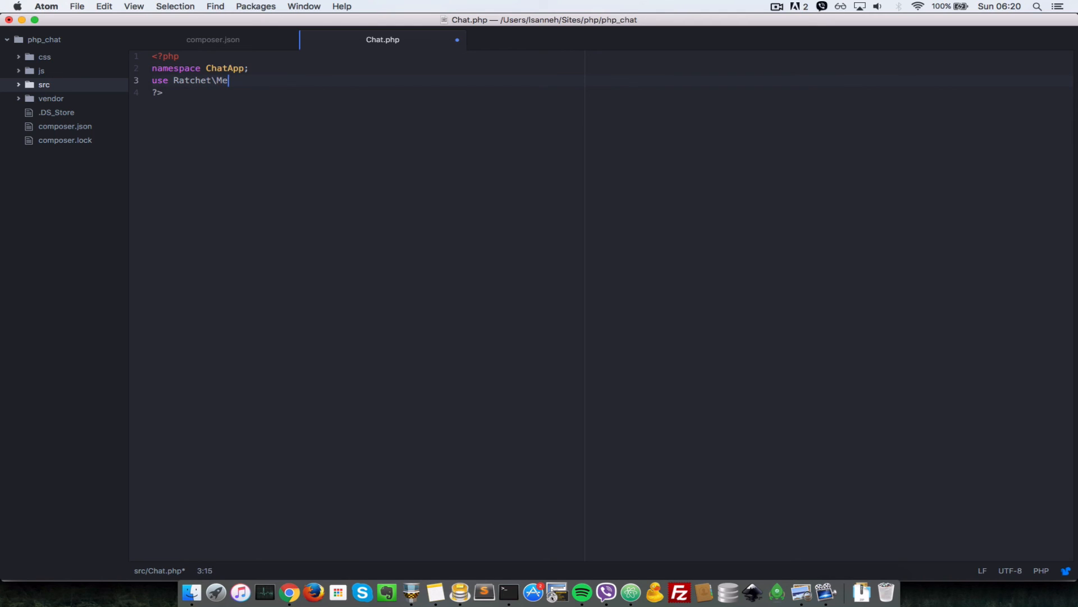
pyautogui.write('ssage')
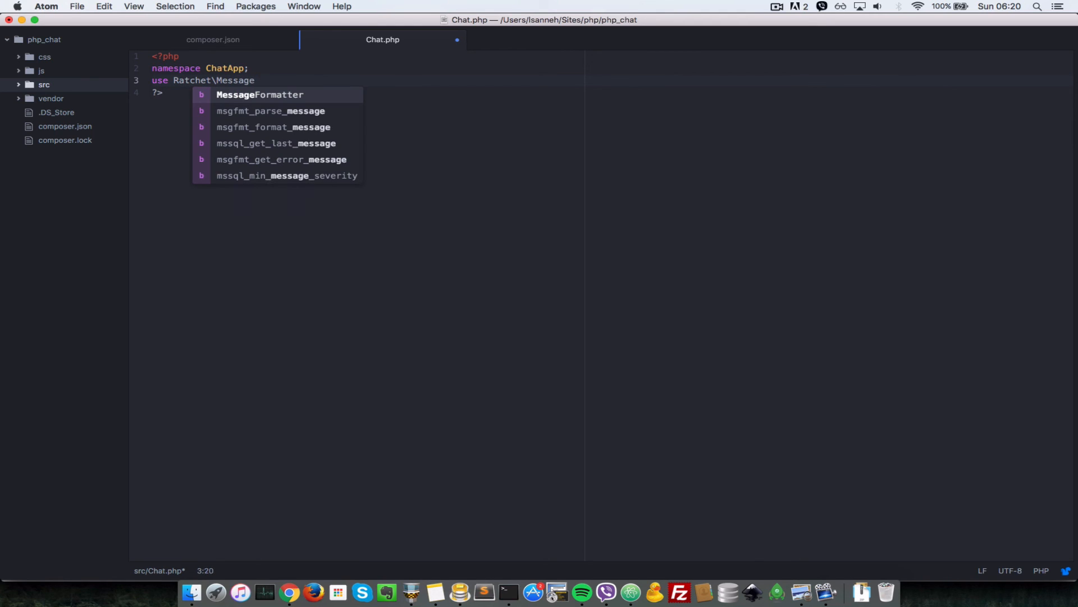
pyautogui.write('Copo')
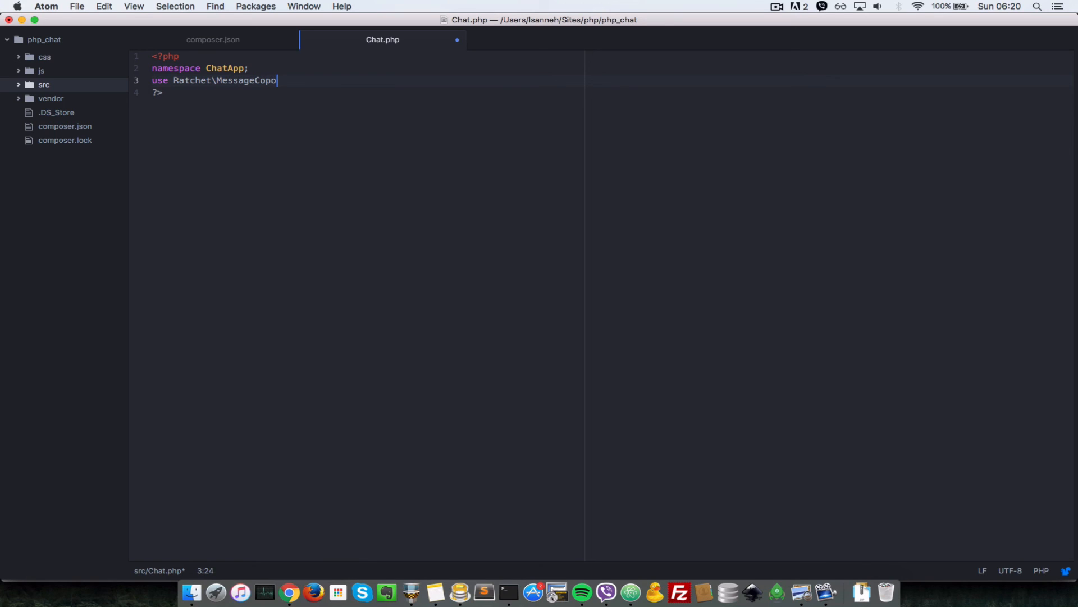
pyautogui.write('nen')
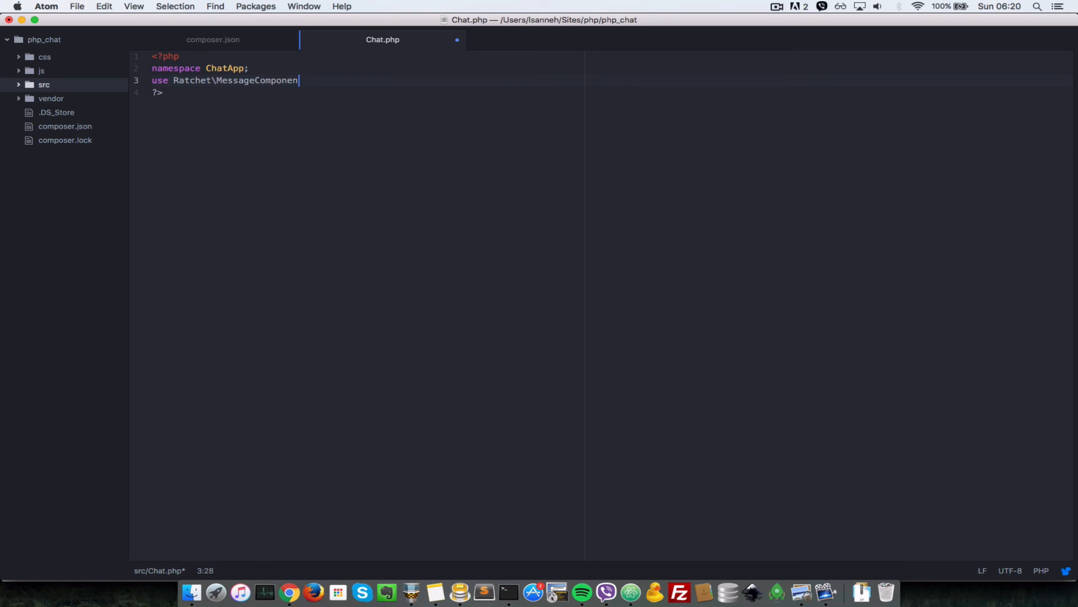
pyautogui.write('Interface')
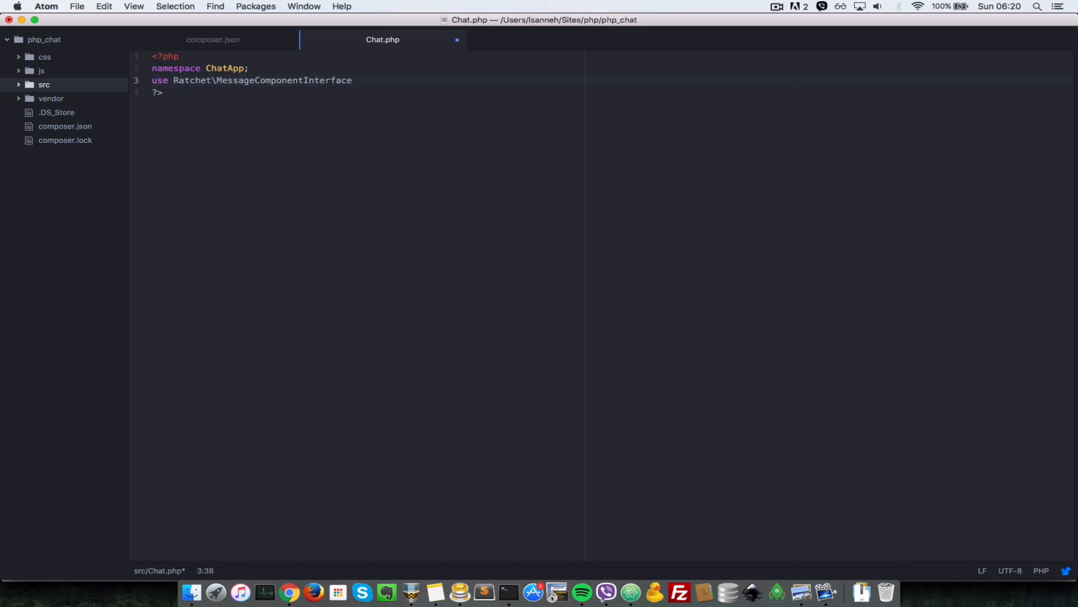
pyautogui.write(';')
pyautogui.write('use Ra')
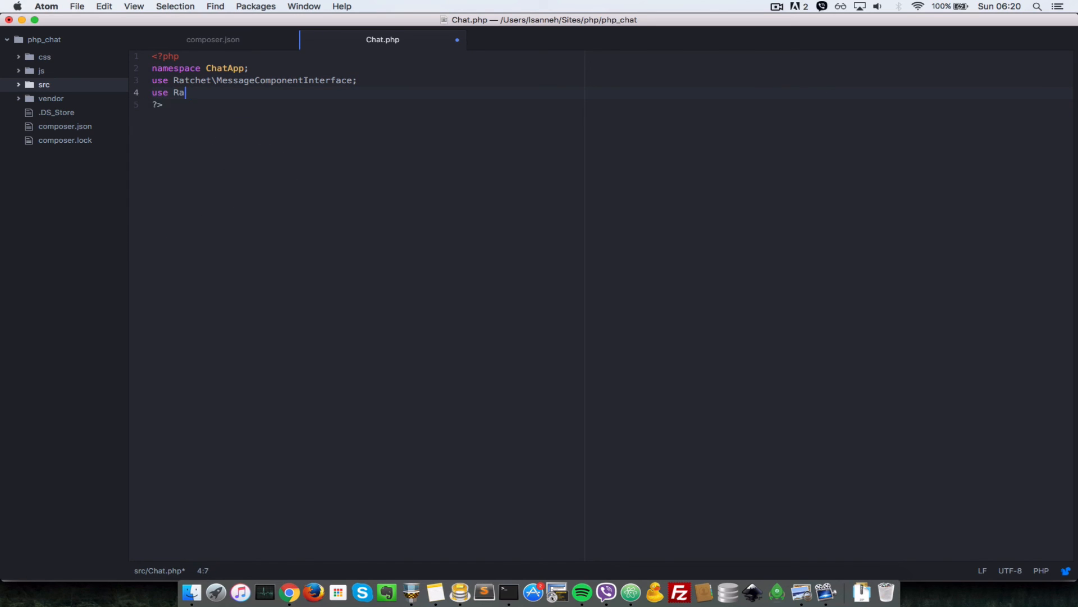
# Import Ratchet\ConnectionInterface and begin the class declaration
pyautogui.write('tchet\\')
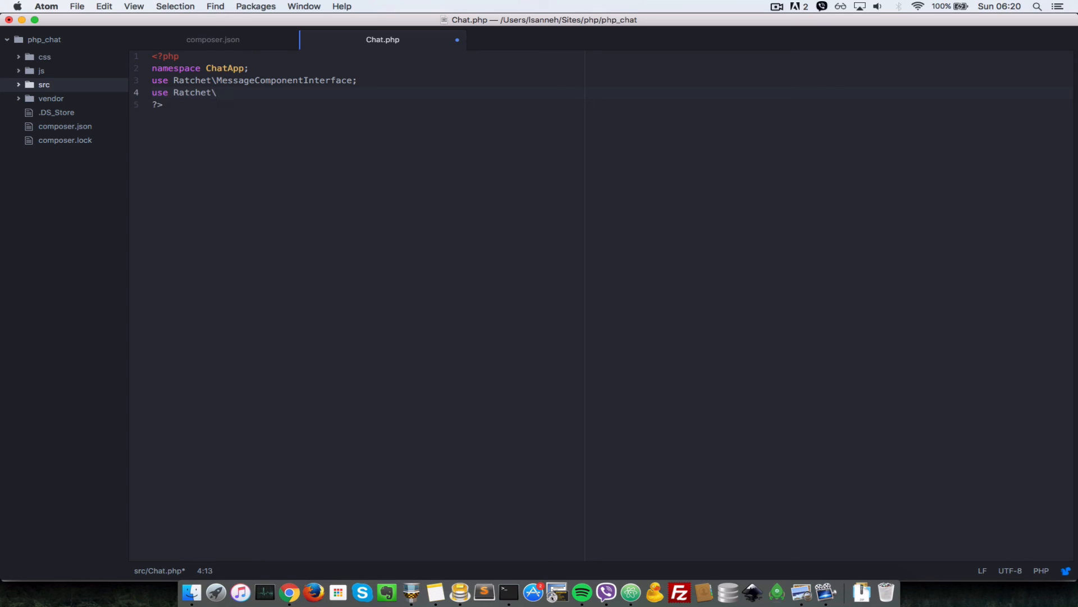
pyautogui.write('Connection')
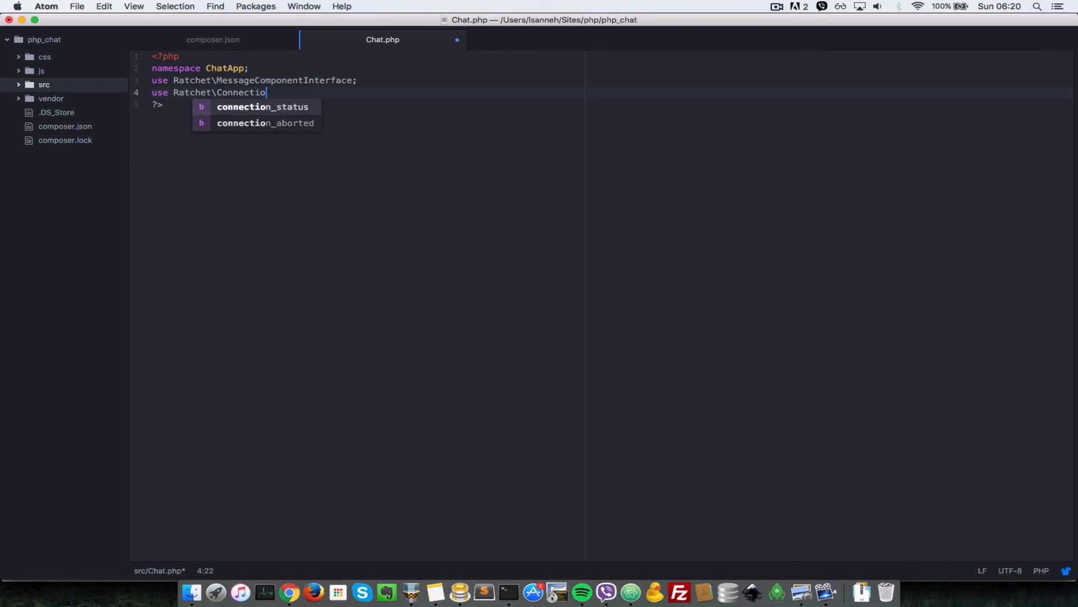
pyautogui.write('nInterface')
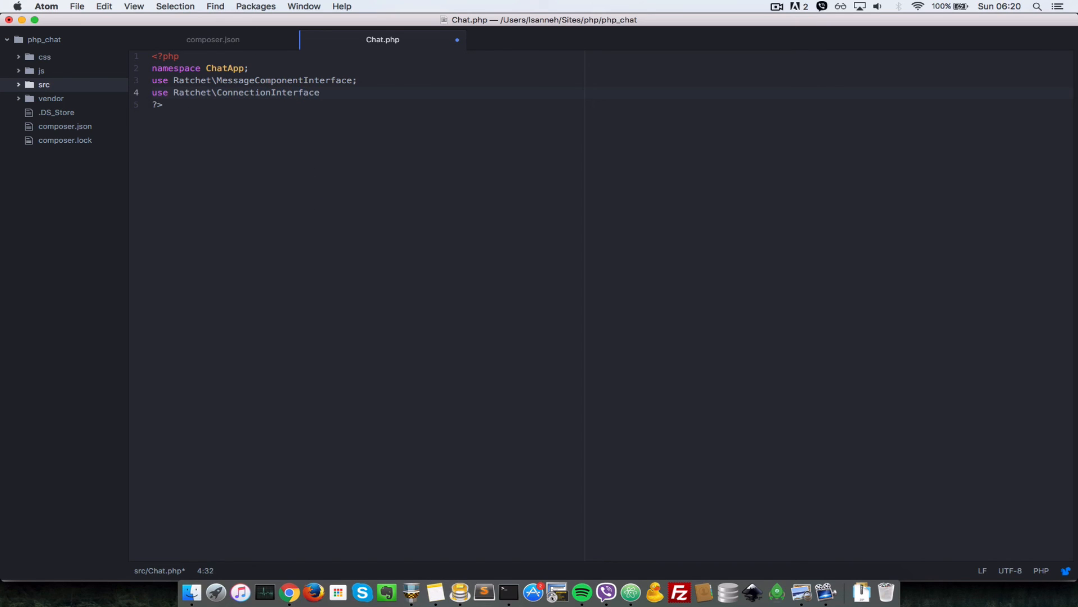
pyautogui.write(';')
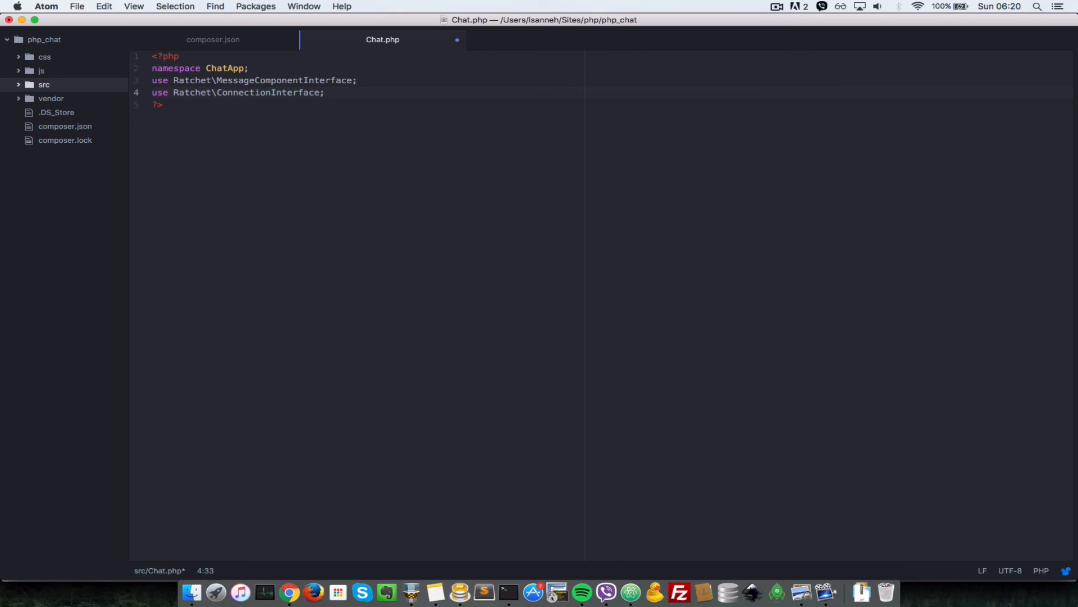
pyautogui.write('cla')
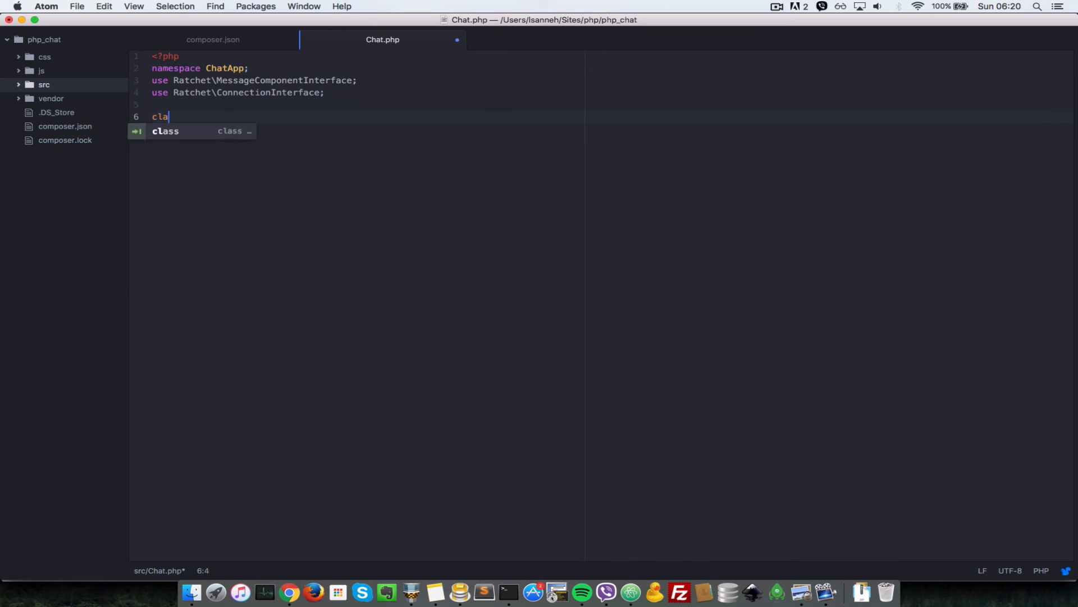
# Declare class Chat extending MessageComponentInterface from the expanded class snippet
pyautogui.press('Tab')
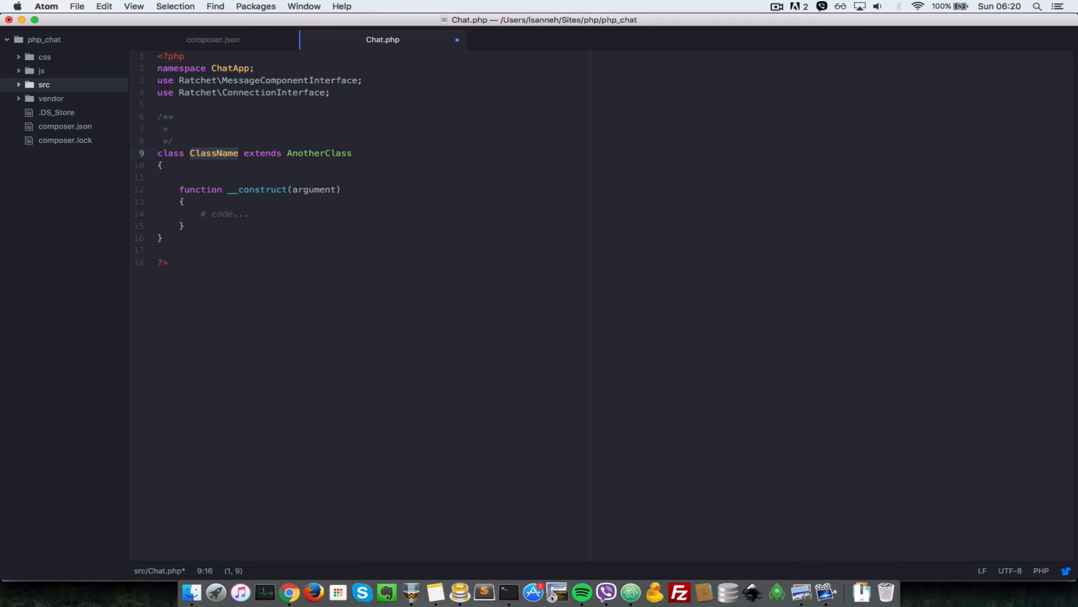
pyautogui.write('ChatApp')
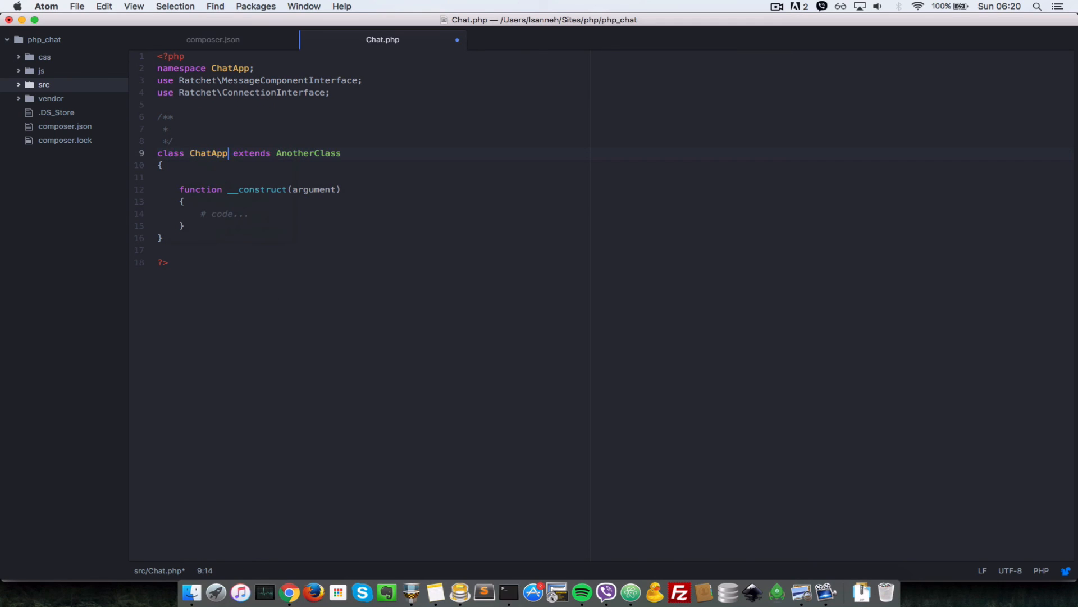
pyautogui.press('BackSpace')
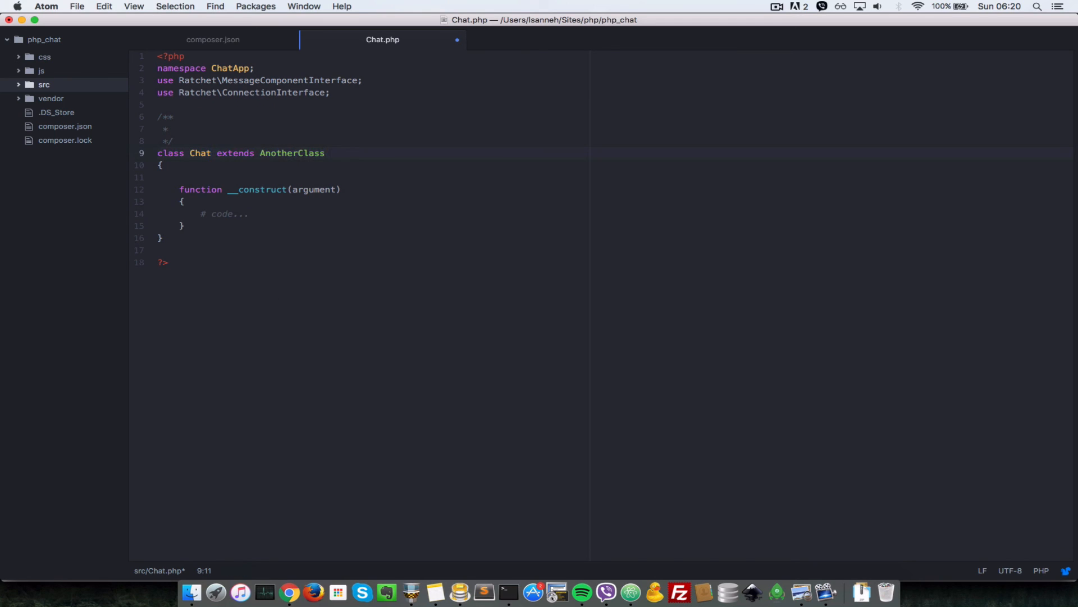
pyautogui.doubleClick(292, 153)
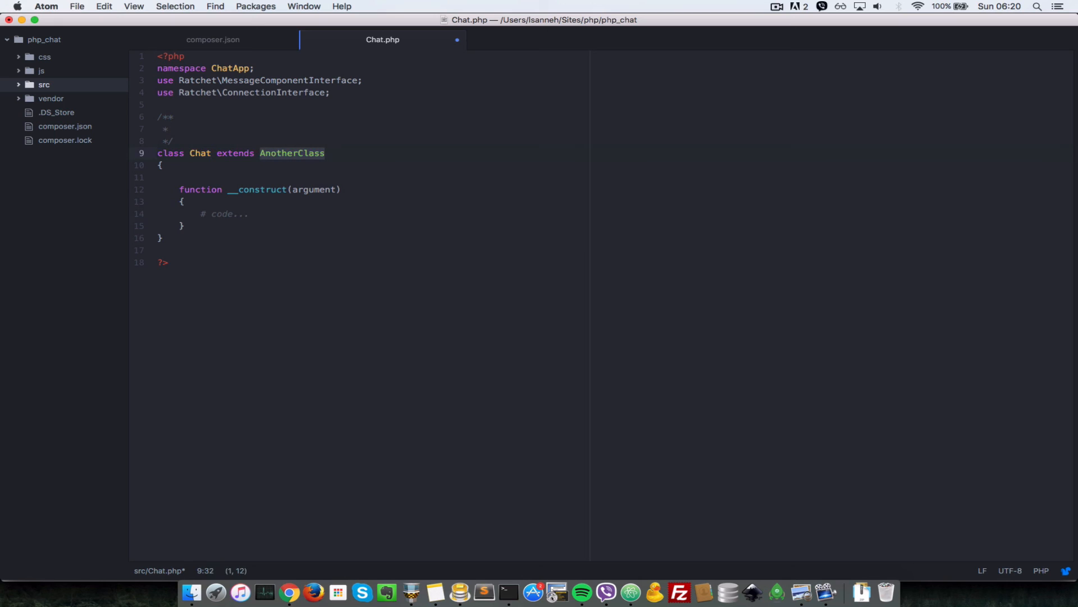
pyautogui.write('MessageComponentInterface')
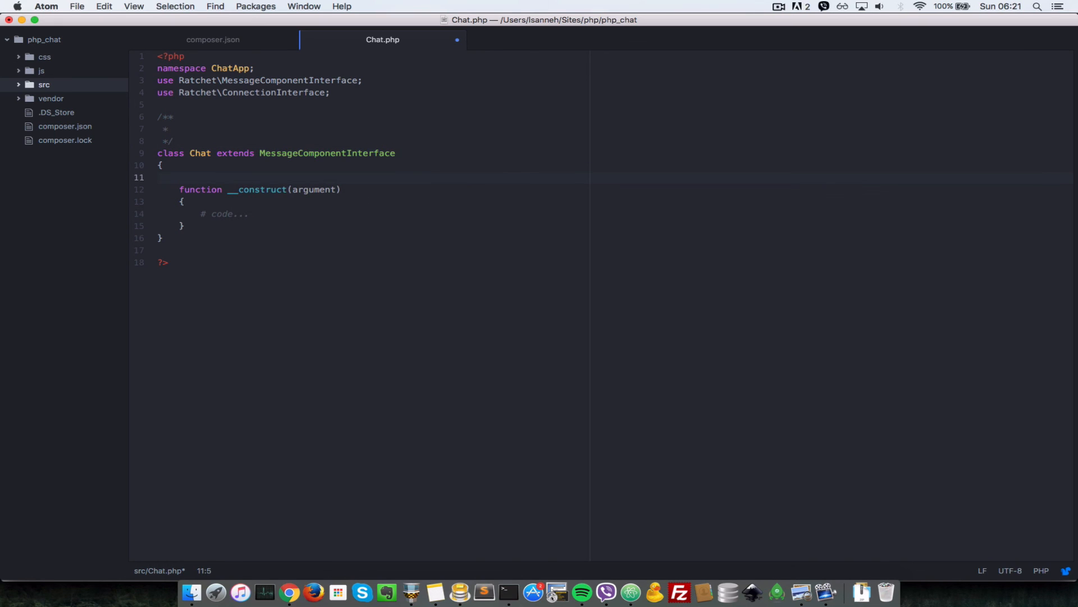
# Add a protected $clients property on a new line inside the class body
pyautogui.press('enter')
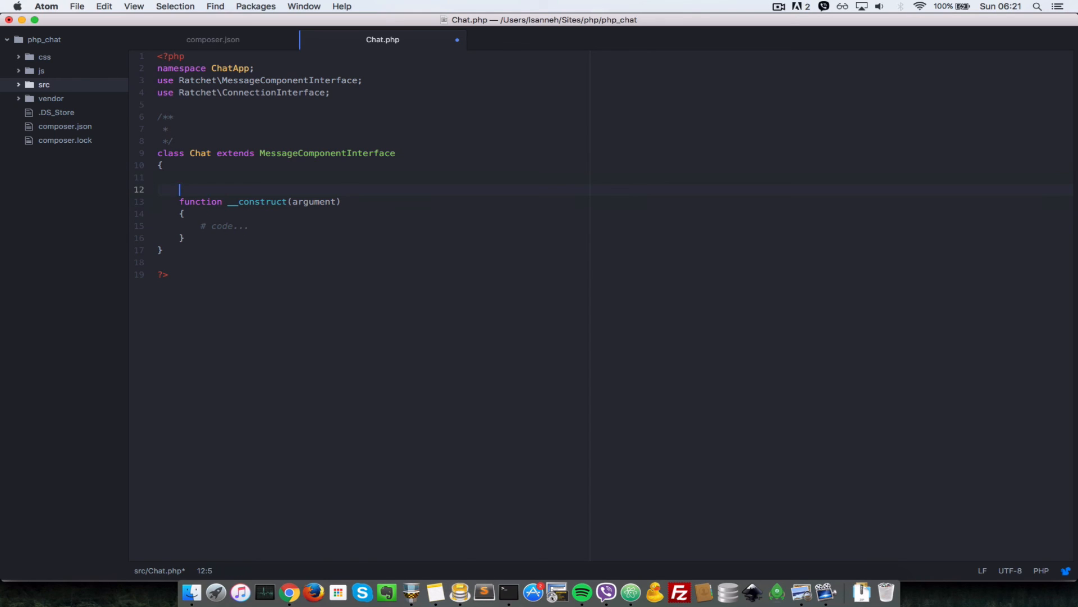
pyautogui.press('Backspace')
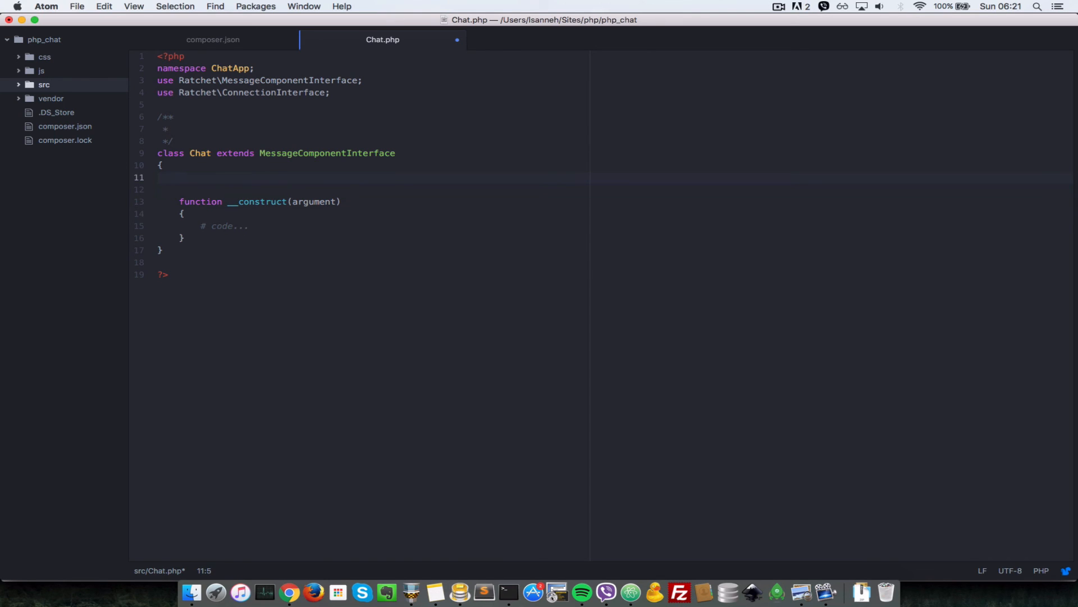
pyautogui.write('protec')
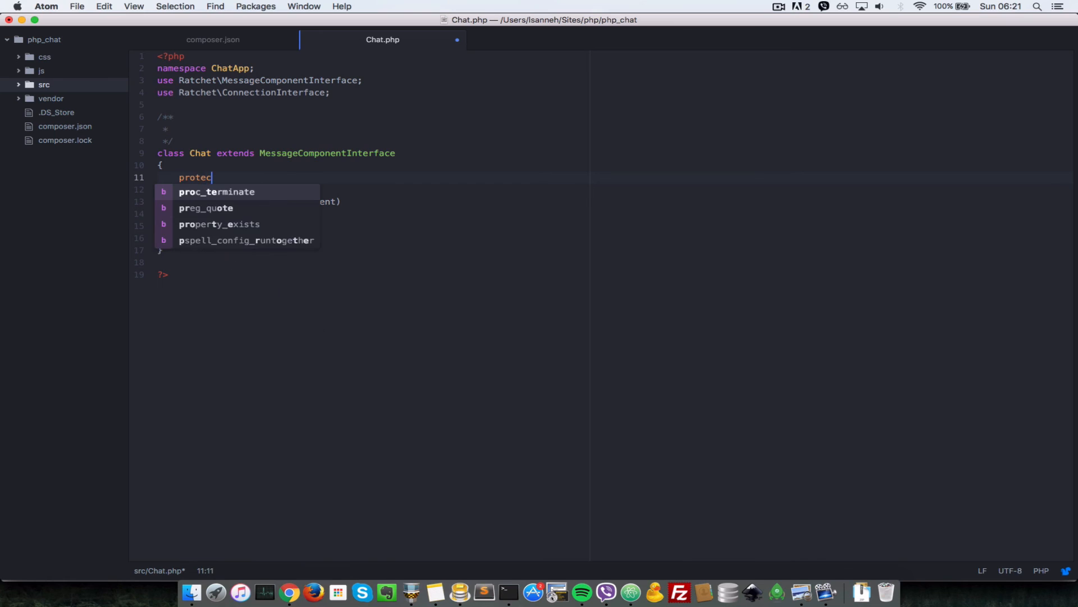
pyautogui.write('ted $clie')
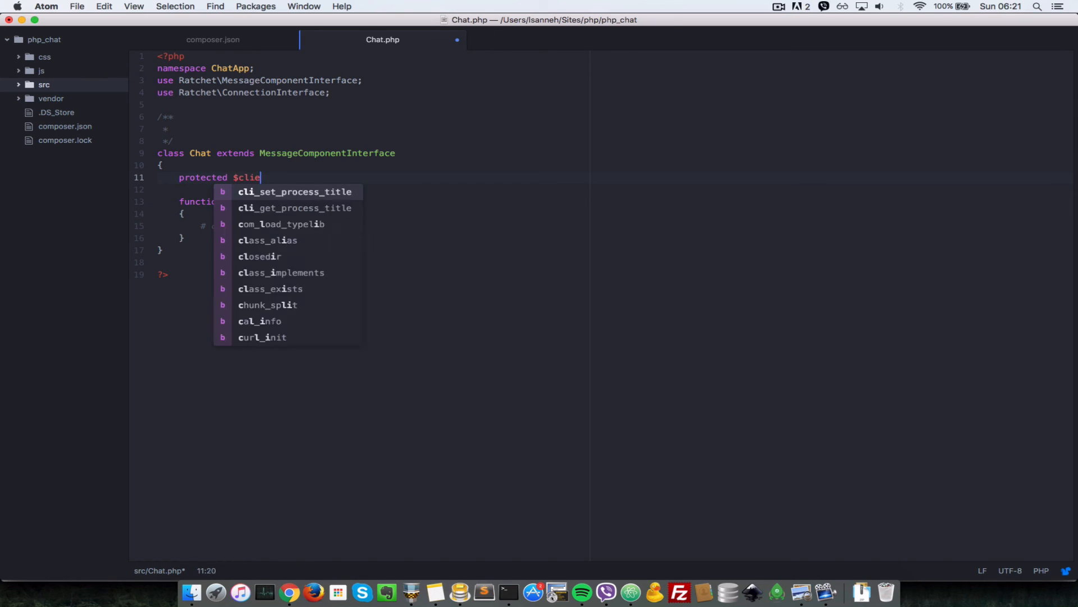
pyautogui.write('nts')
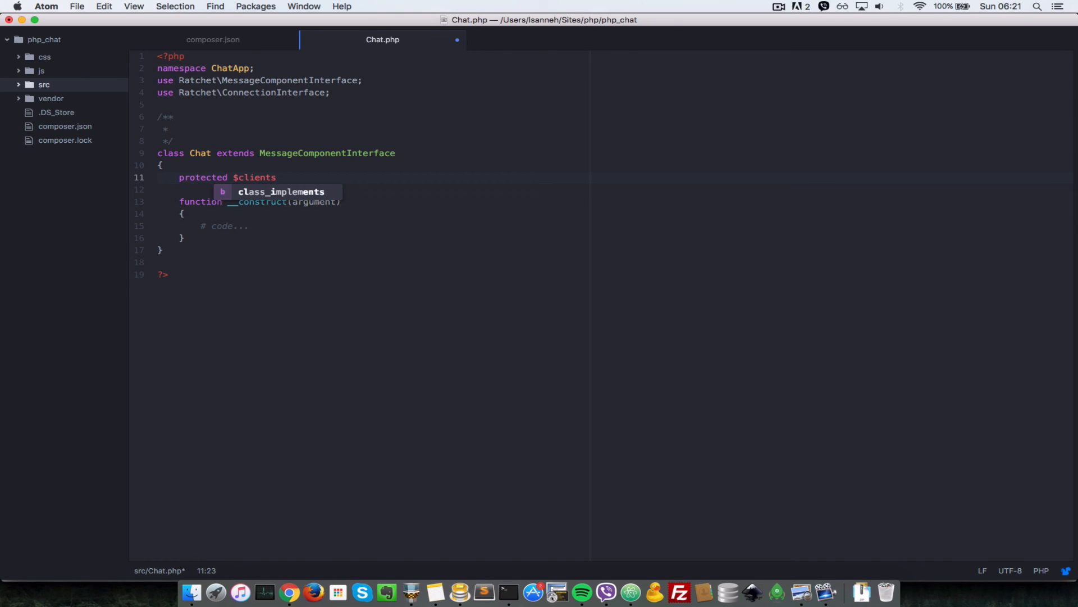